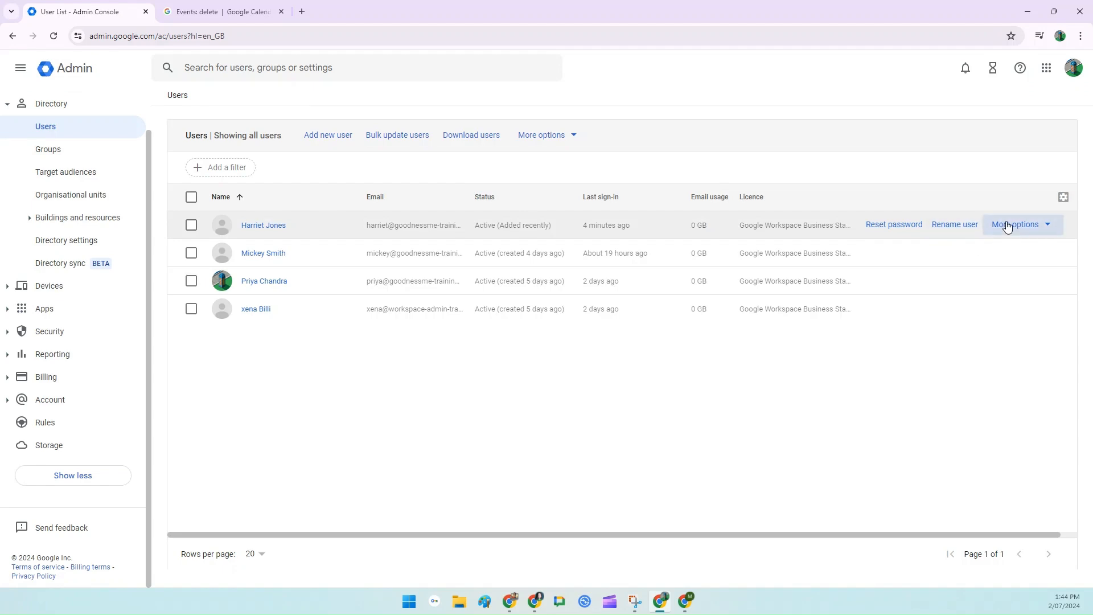
Step: Delete the recently added user via More options, choosing Don't transfer data, and confirm Delete User
{"action": "left_click", "coordinate": [1017, 224]}
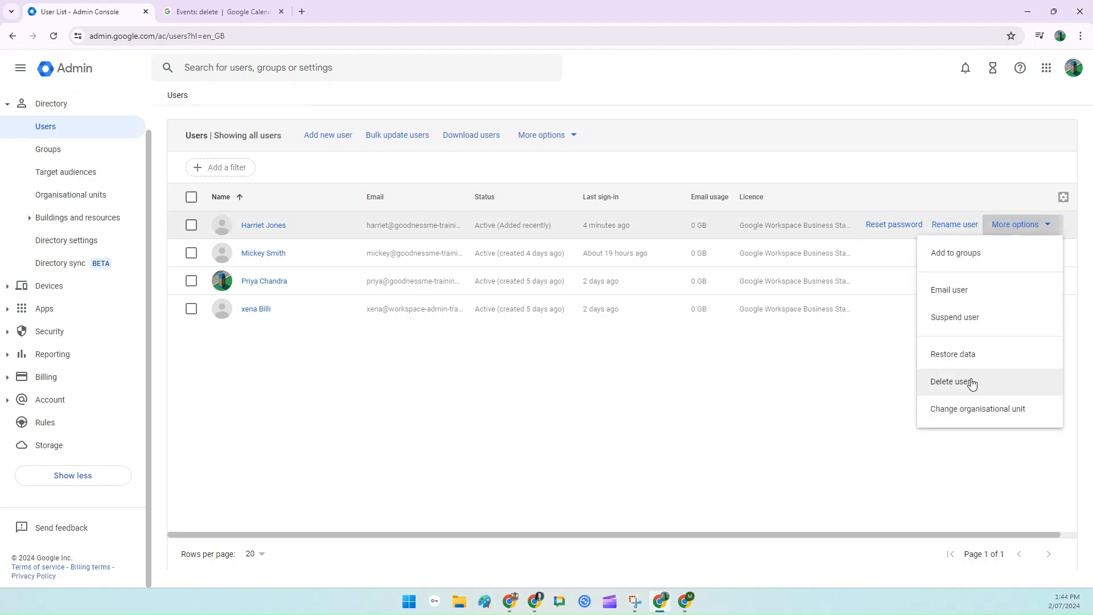
{"action": "left_click", "coordinate": [952, 381]}
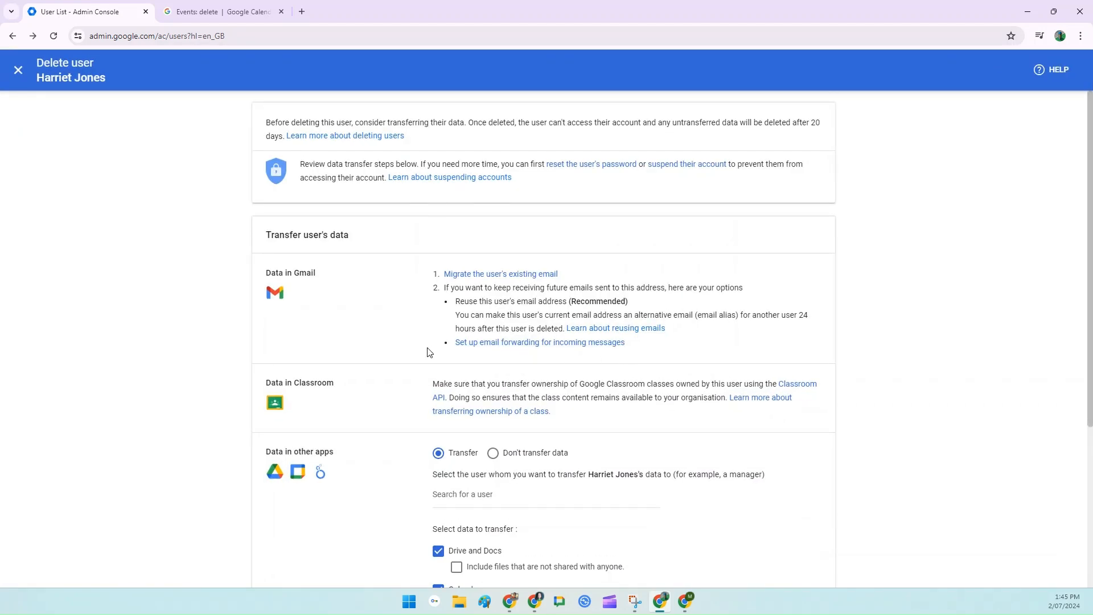
{"action": "left_click", "coordinate": [492, 433]}
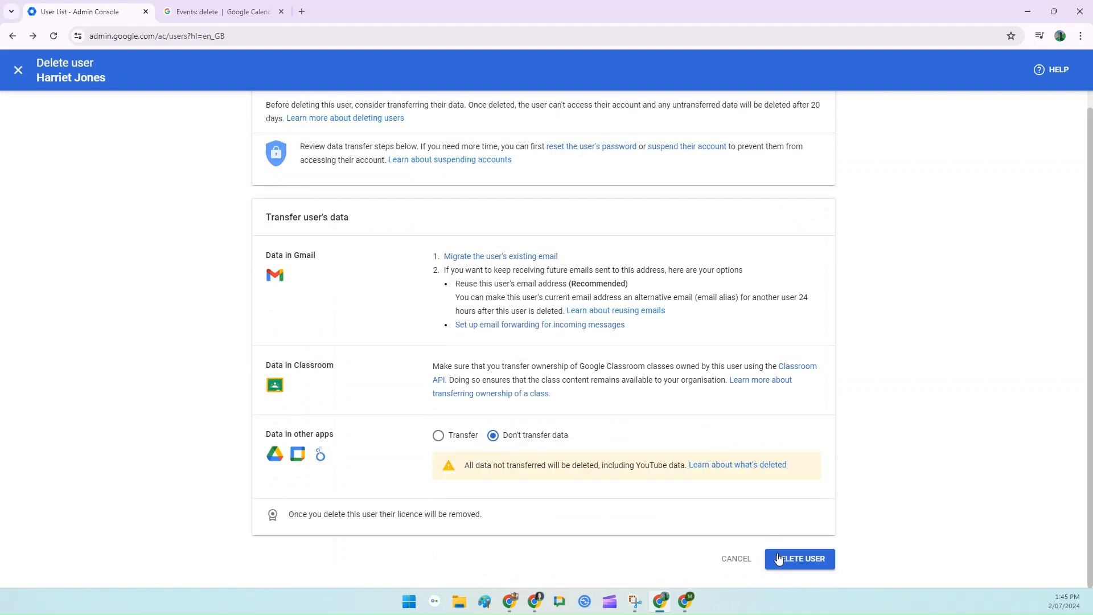
{"action": "left_click", "coordinate": [799, 558]}
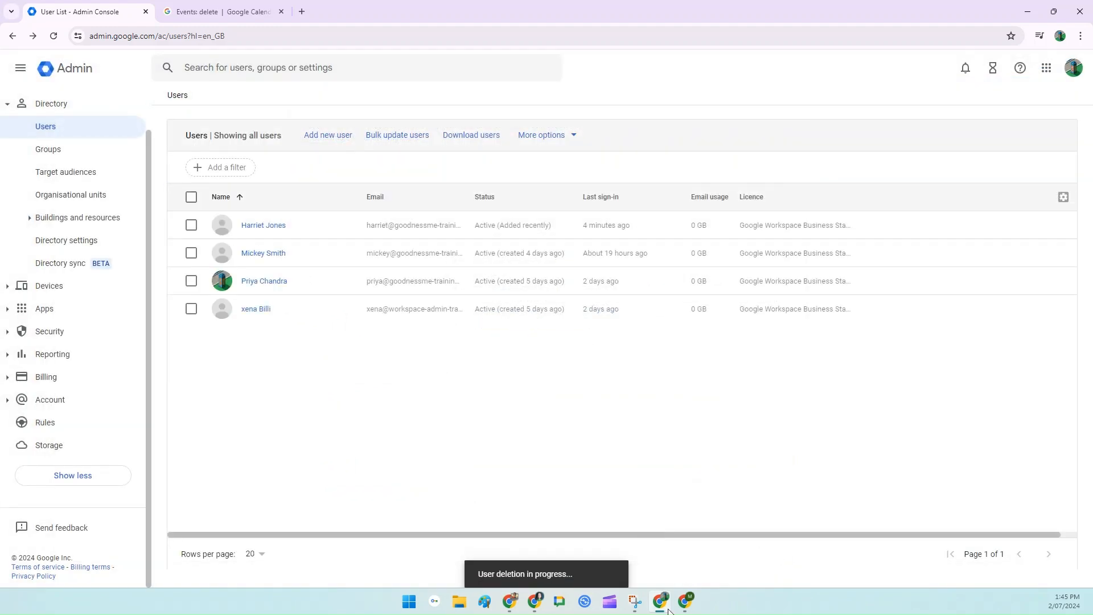
{"action": "left_click", "coordinate": [224, 12]}
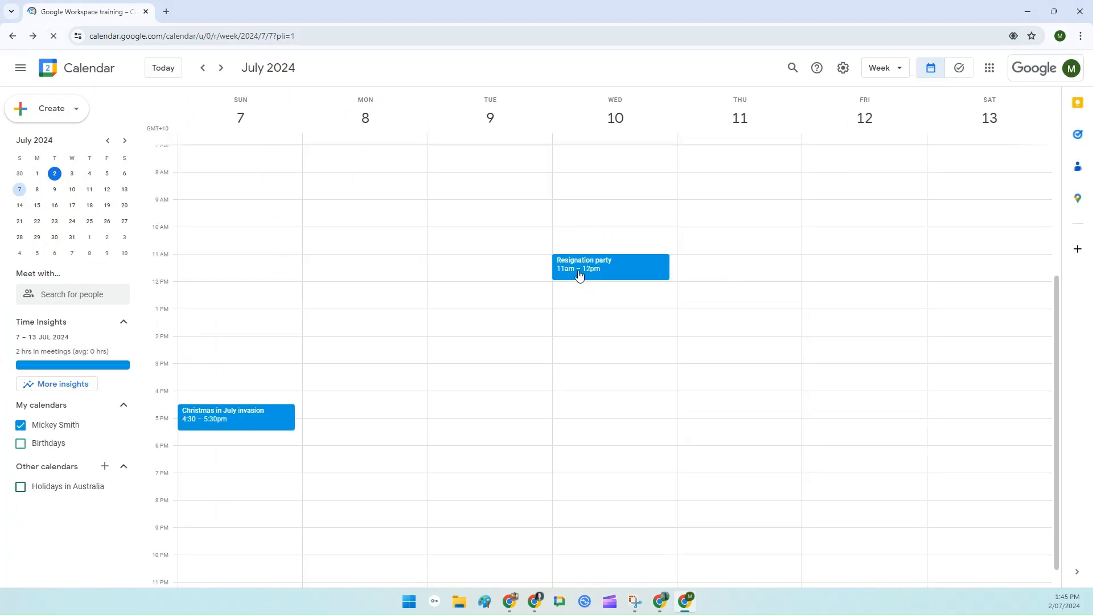
Step: Review the Resignation party event's details card on Wednesday 10 and remove it from own calendar
{"action": "left_click", "coordinate": [607, 267]}
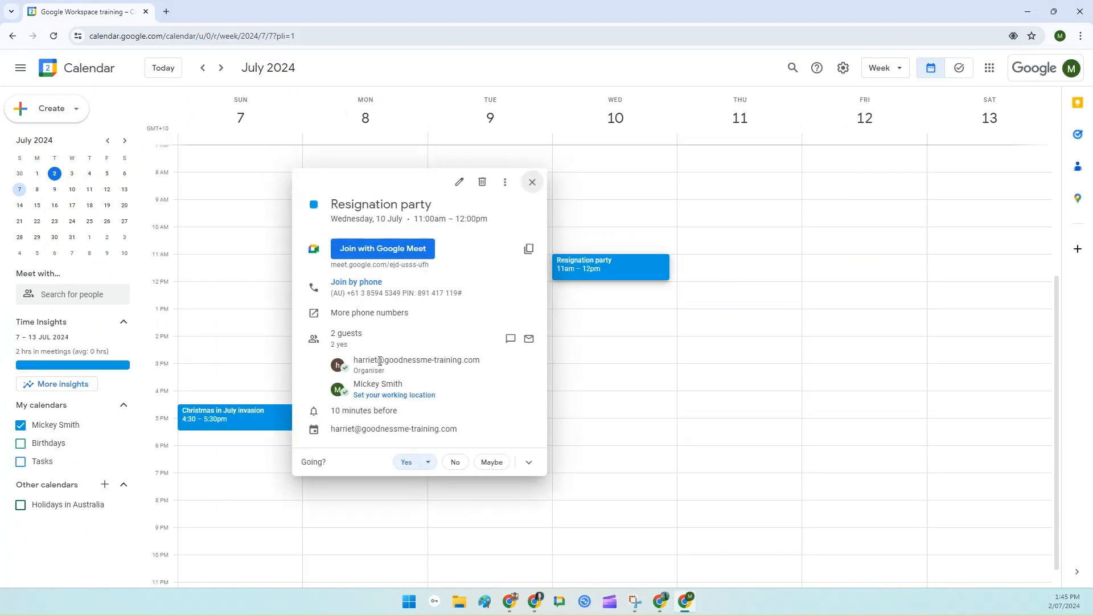
{"action": "left_click", "coordinate": [532, 182]}
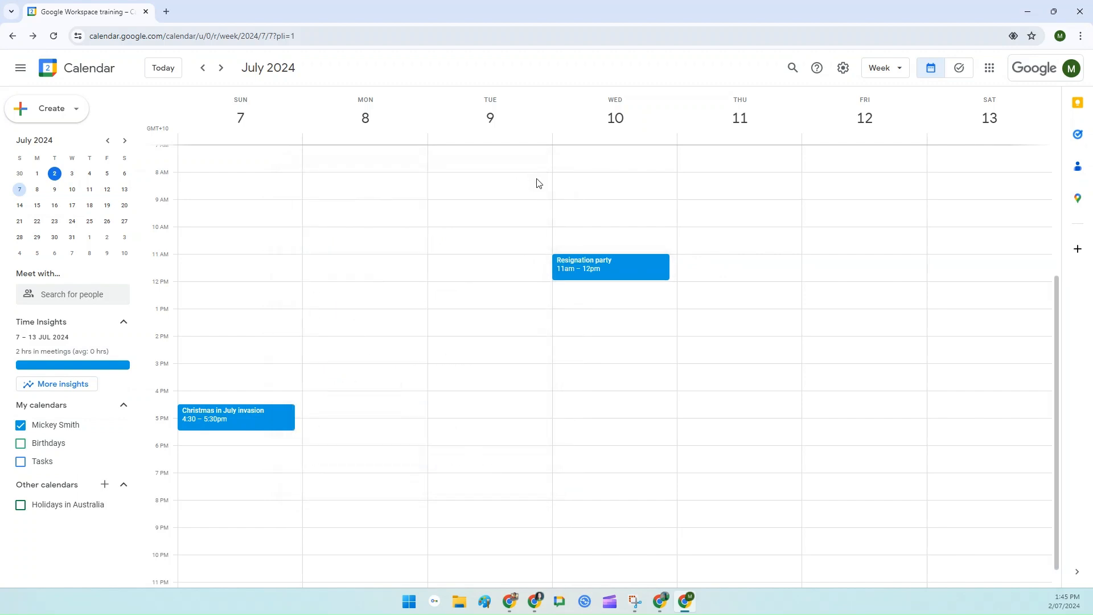
{"action": "mouse_move", "coordinate": [443, 224]}
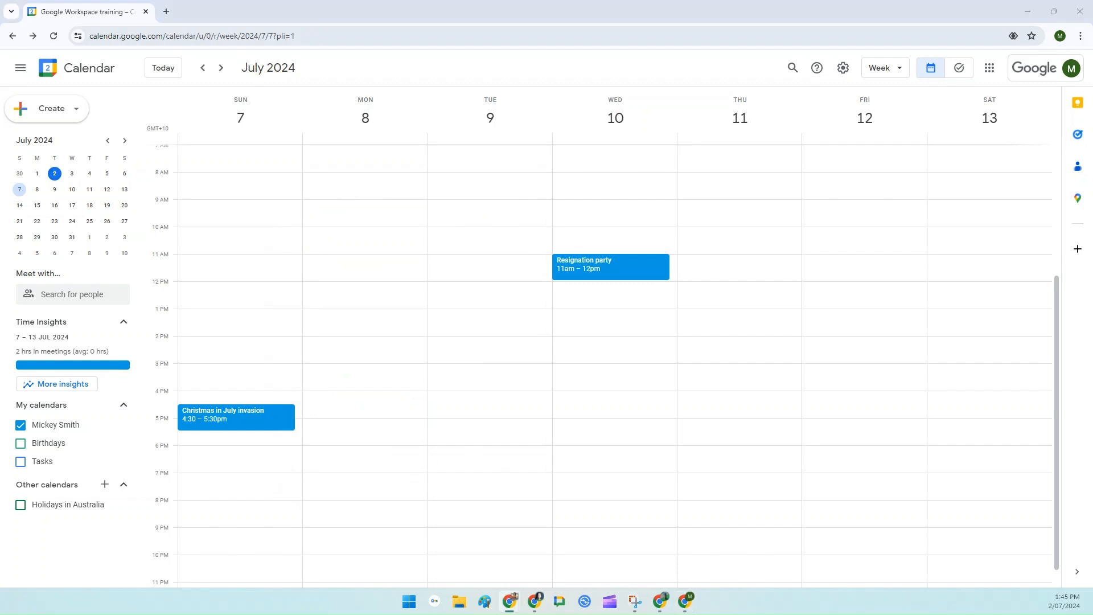
{"action": "mouse_move", "coordinate": [623, 266]}
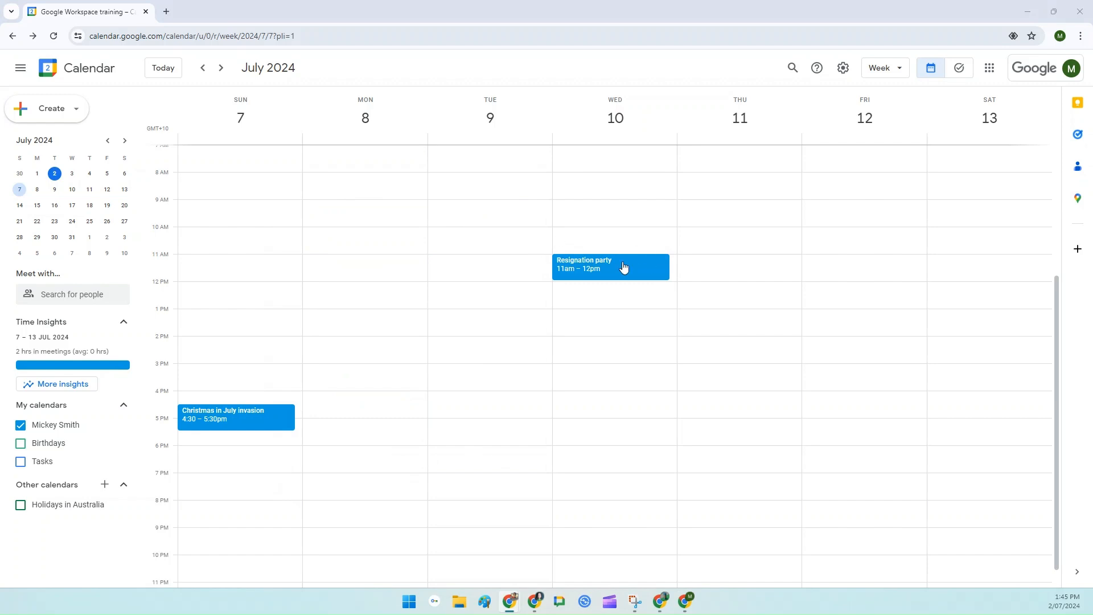
{"action": "left_click", "coordinate": [609, 266]}
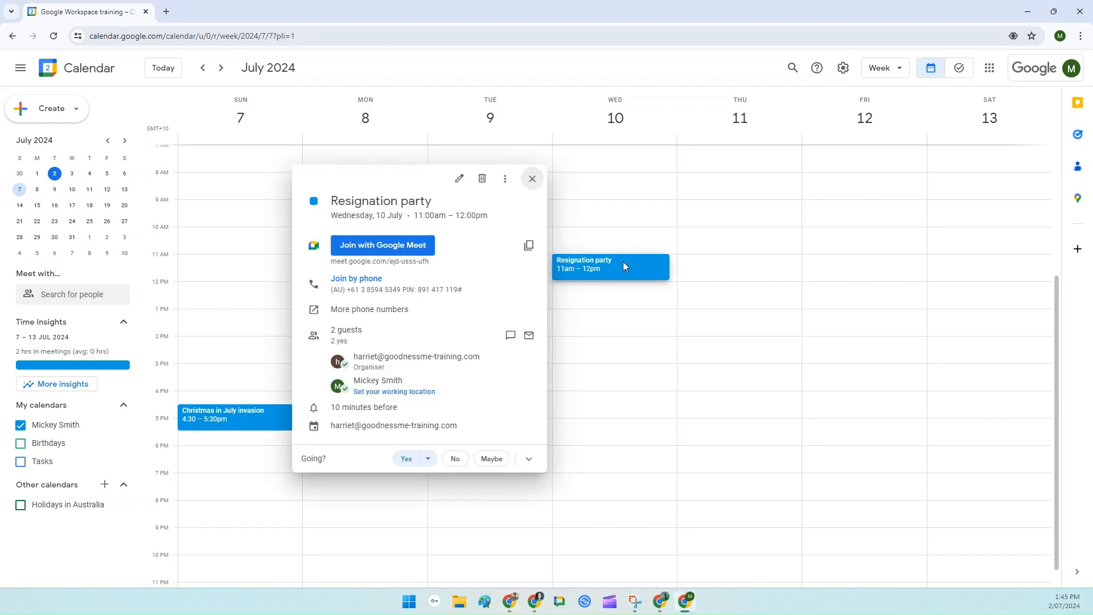
{"action": "mouse_move", "coordinate": [481, 178]}
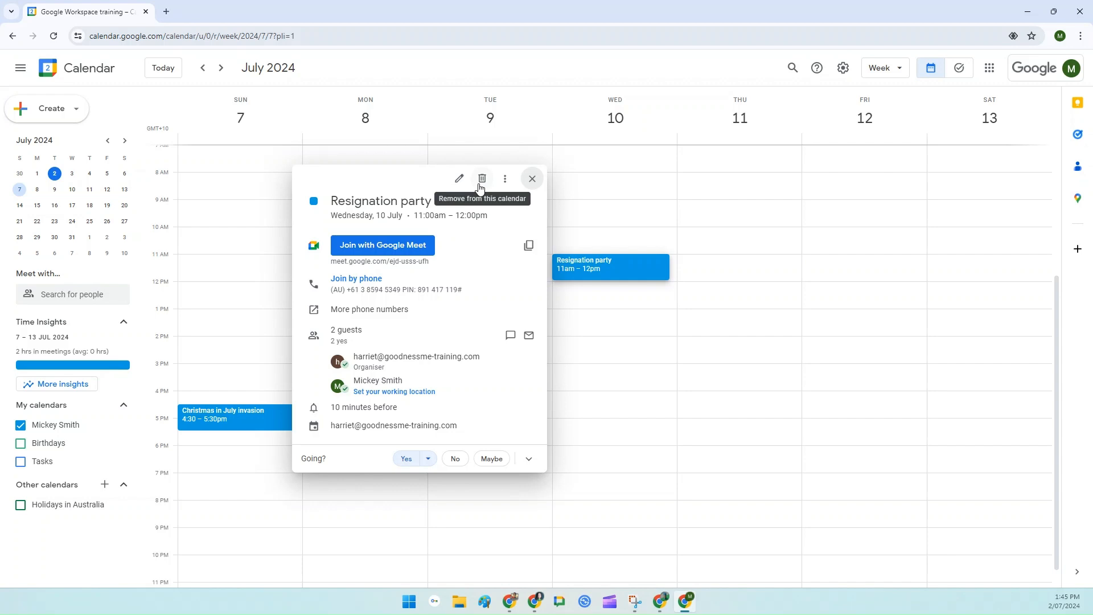
{"action": "left_click", "coordinate": [531, 178]}
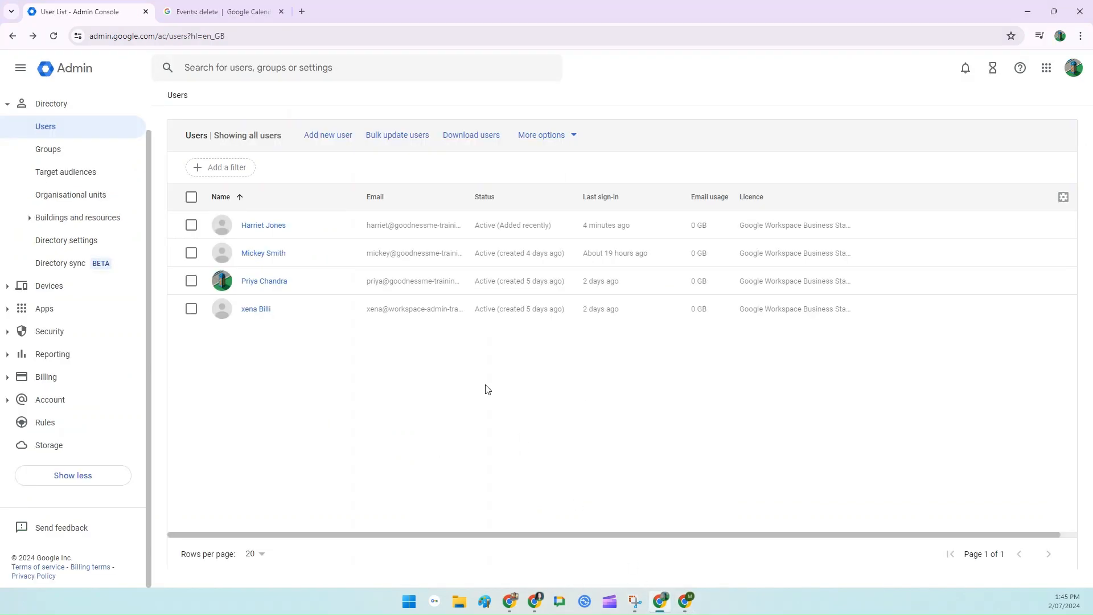
{"action": "mouse_move", "coordinate": [429, 381]}
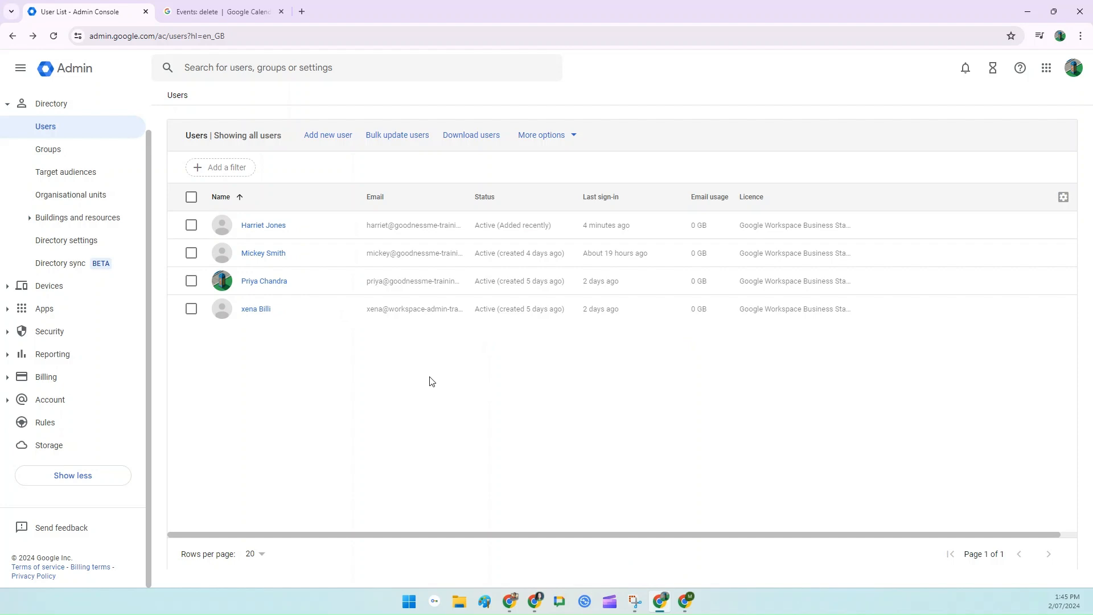
Step: Return to the Admin home page, glance at the Events: delete API reference, and come back
{"action": "left_click", "coordinate": [64, 68]}
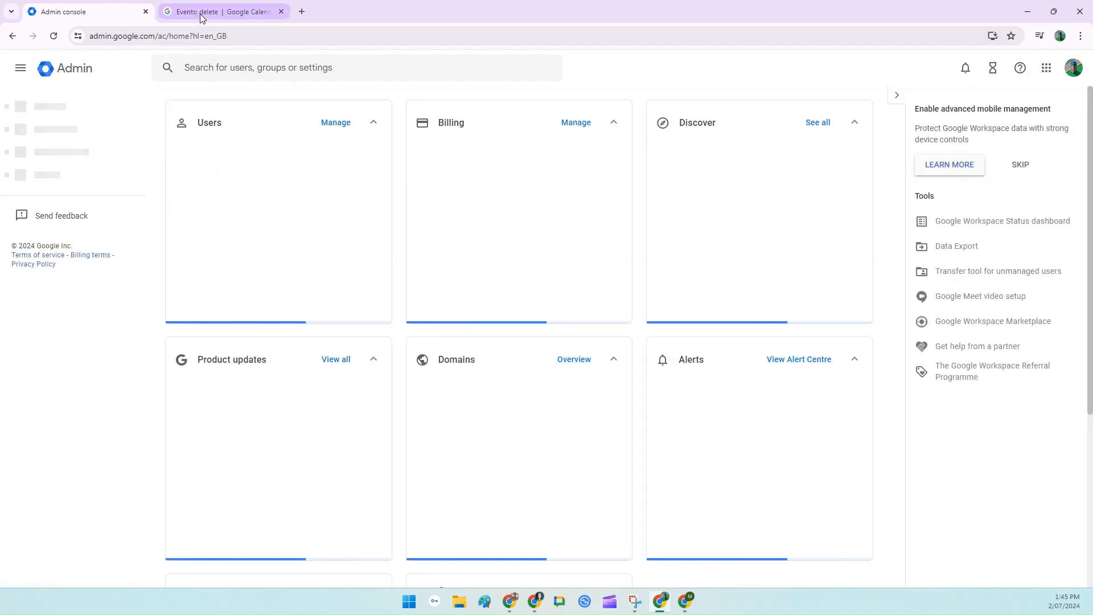
{"action": "left_click", "coordinate": [217, 11]}
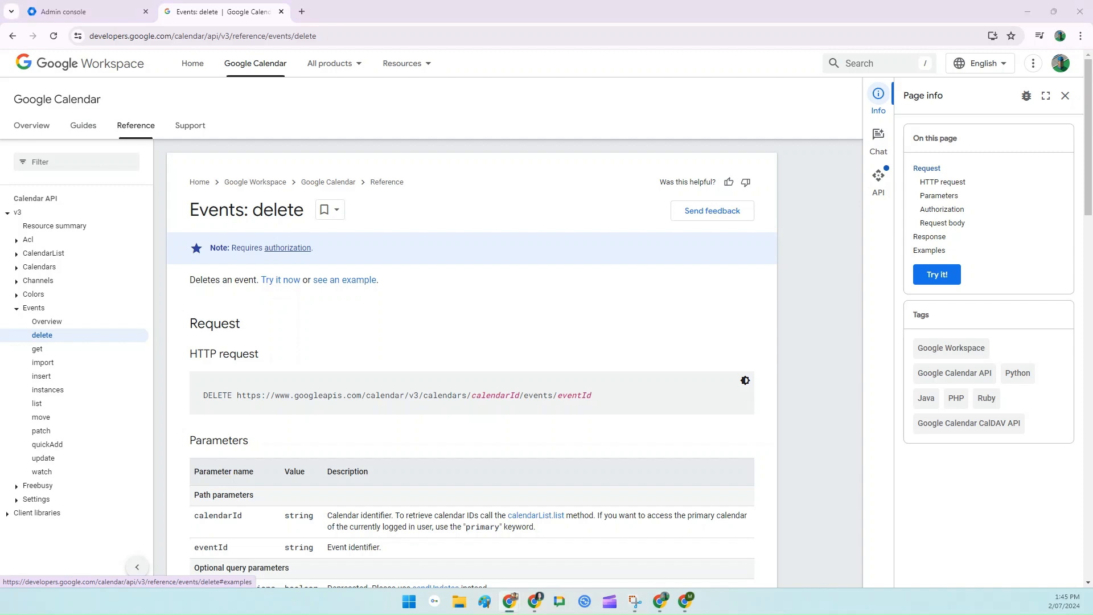
{"action": "left_click", "coordinate": [76, 12]}
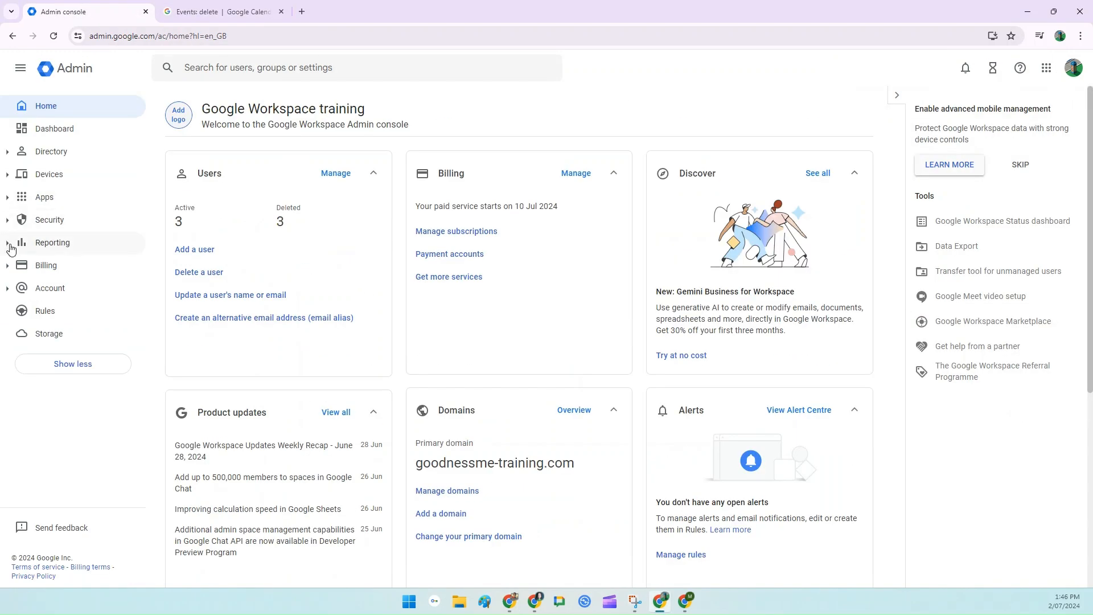
Step: Navigate Reporting > Audit and investigation to the Calendar log events search
{"action": "left_click", "coordinate": [52, 242]}
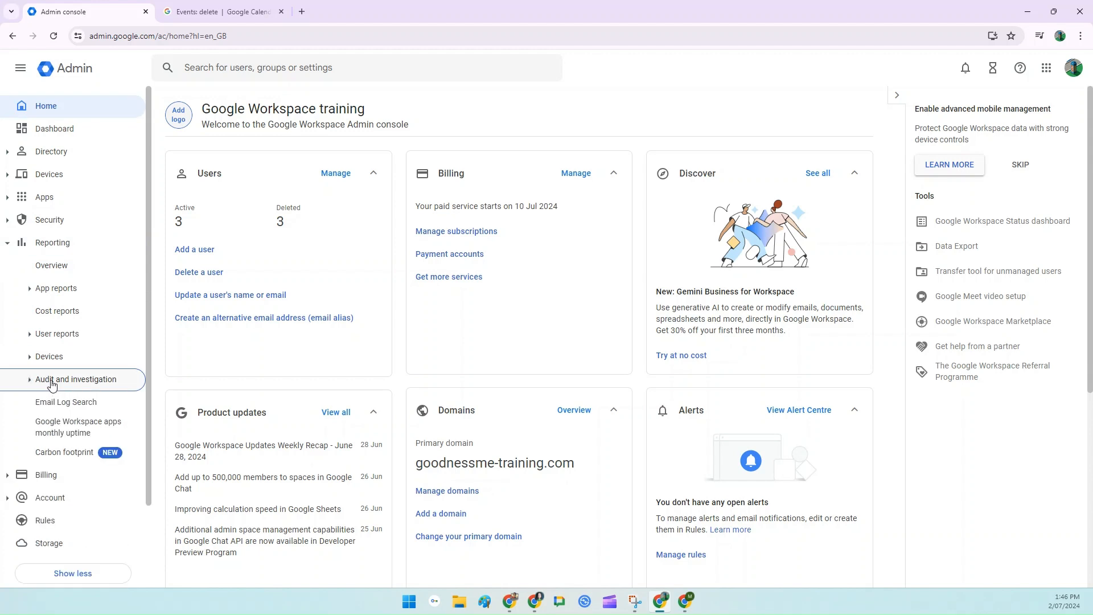
{"action": "left_click", "coordinate": [75, 378]}
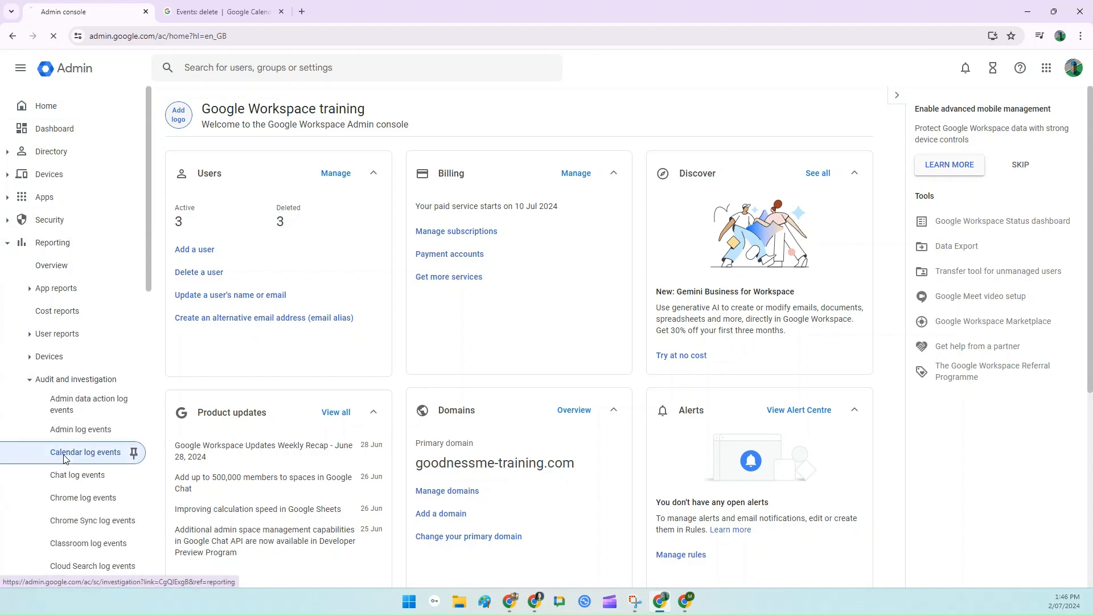
{"action": "left_click", "coordinate": [86, 451]}
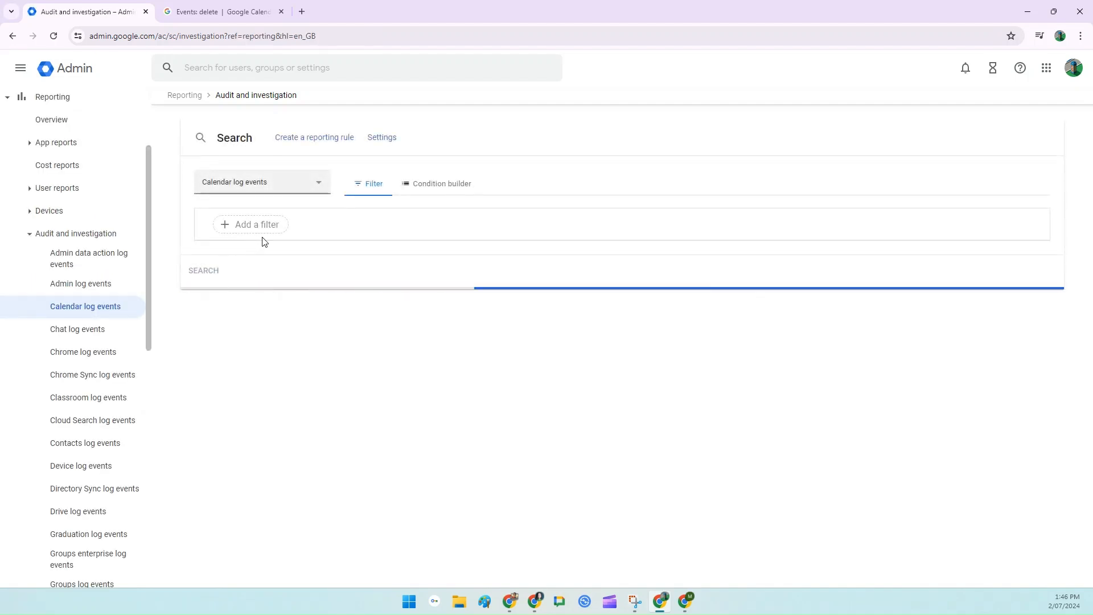
Step: Add an Actor Is filter with Harriet's training.com address and apply it
{"action": "left_click", "coordinate": [256, 224]}
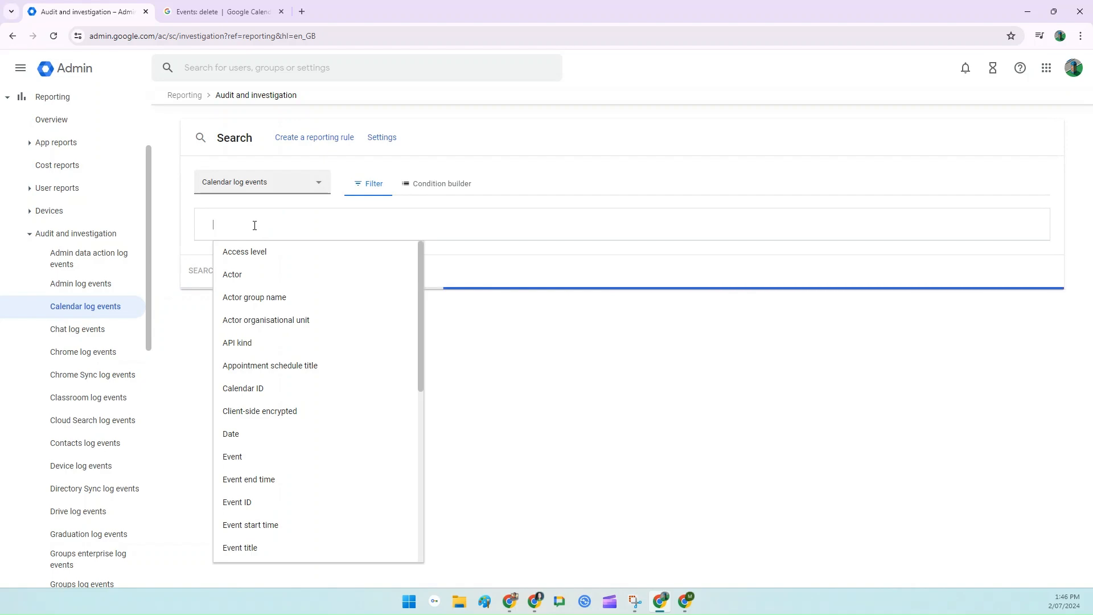
{"action": "left_click", "coordinate": [232, 274]}
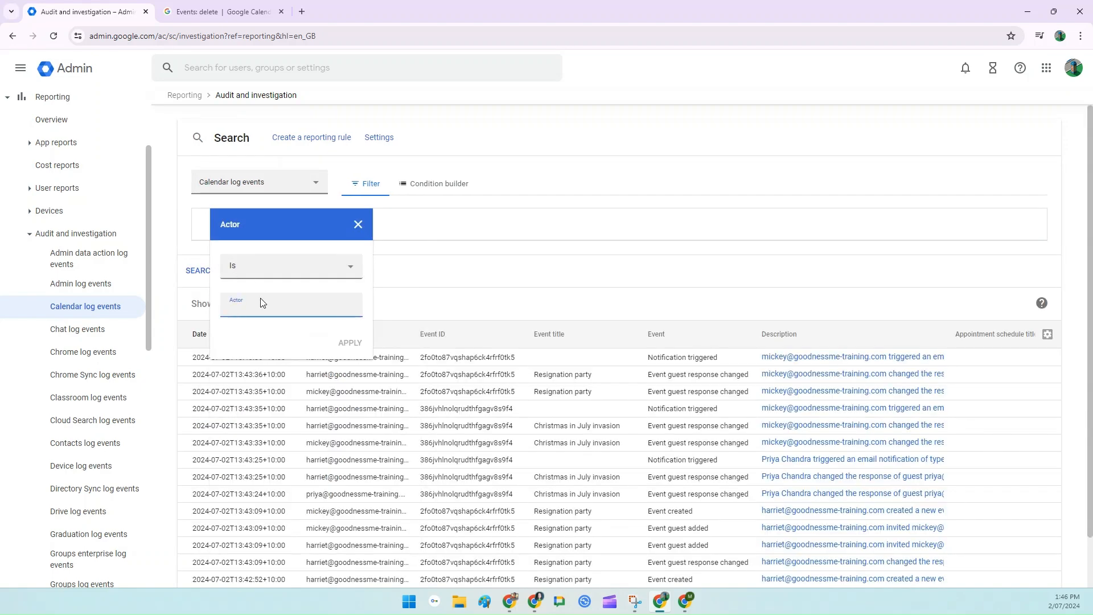
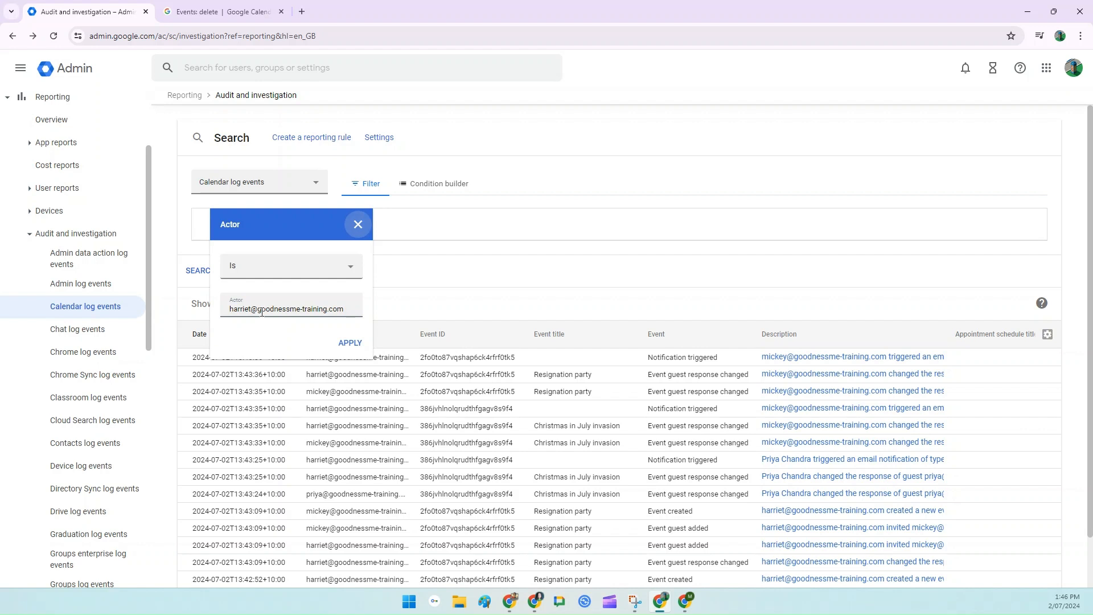
{"action": "left_click", "coordinate": [349, 343]}
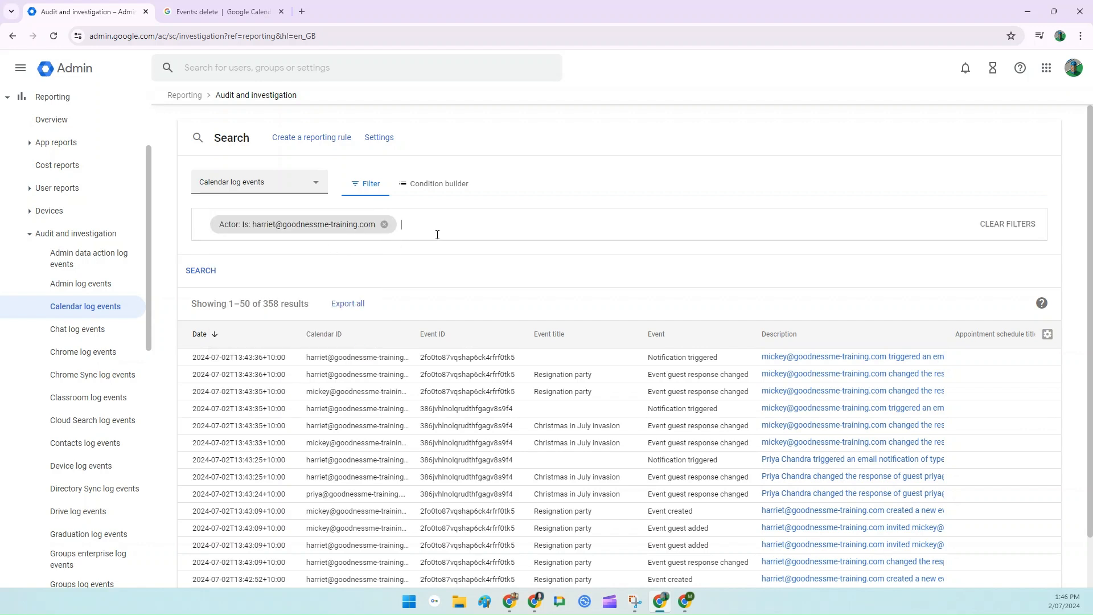
Step: Add an Event Is Event created filter, apply it and search, listing five Event created rows
{"action": "left_click", "coordinate": [432, 224]}
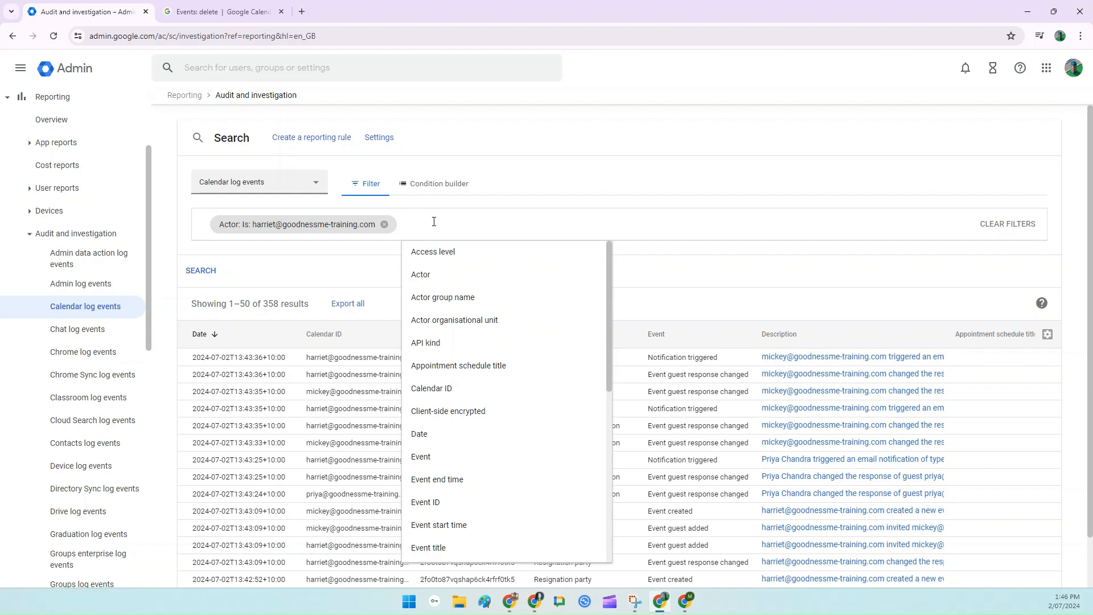
{"action": "mouse_move", "coordinate": [433, 461]}
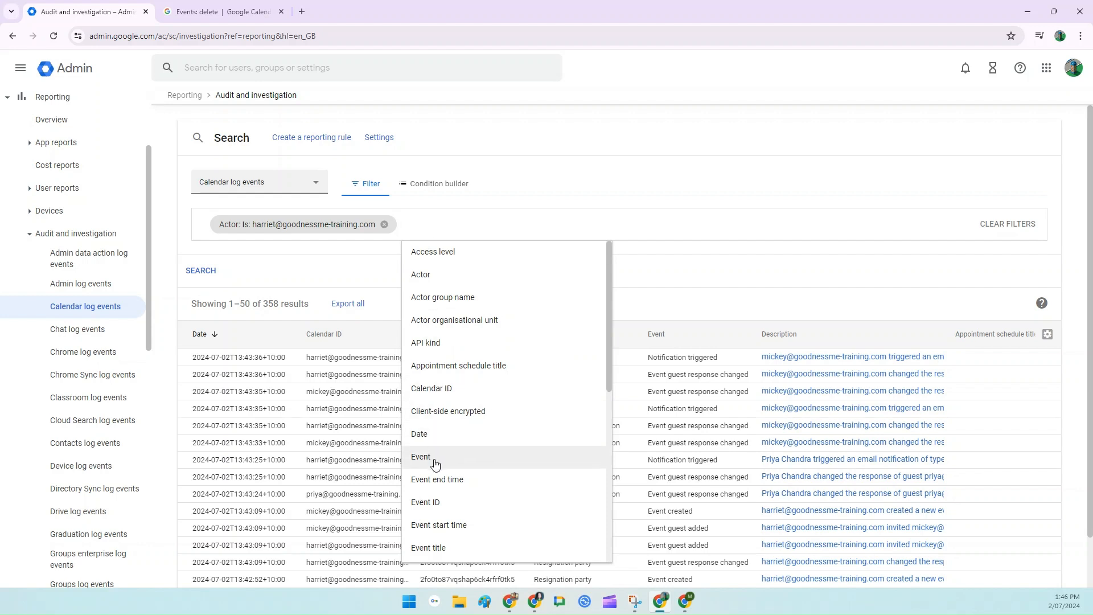
{"action": "left_click", "coordinate": [420, 456]}
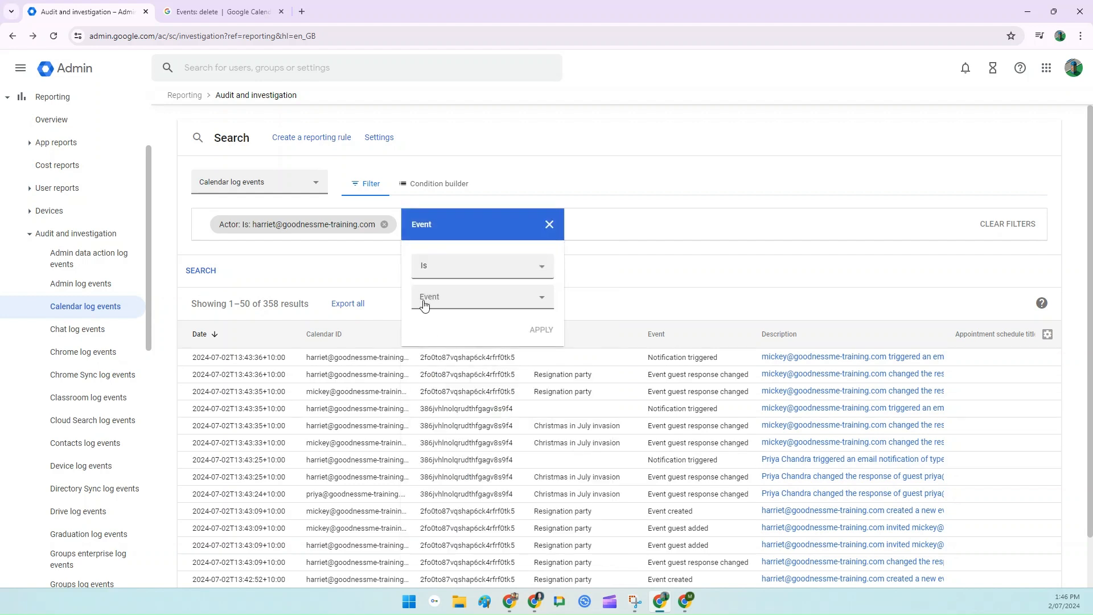
{"action": "left_click", "coordinate": [480, 296]}
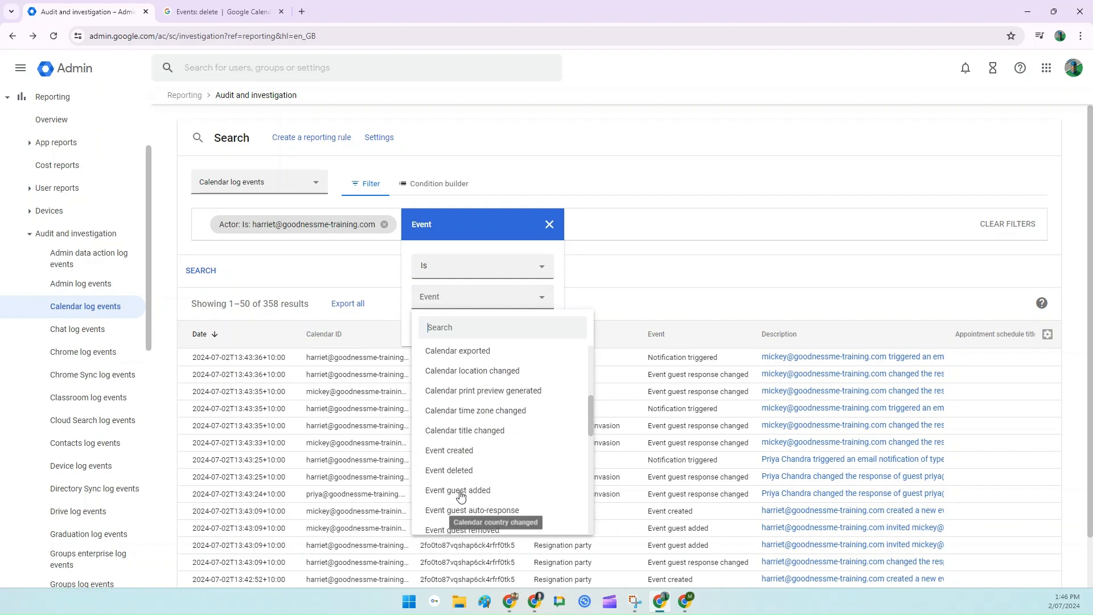
{"action": "left_click", "coordinate": [448, 450]}
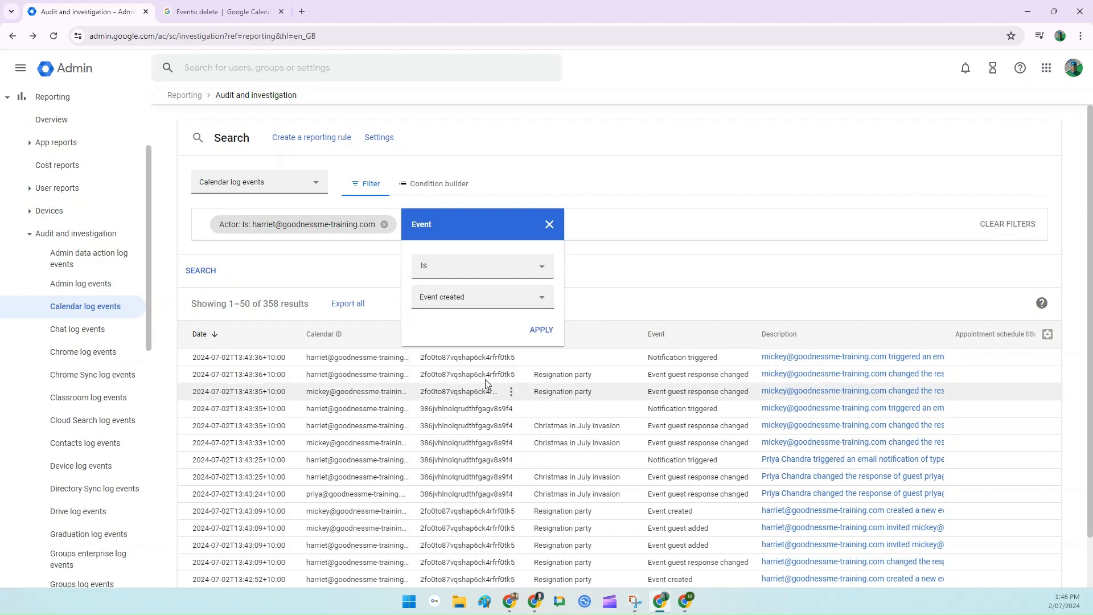
{"action": "left_click", "coordinate": [541, 328]}
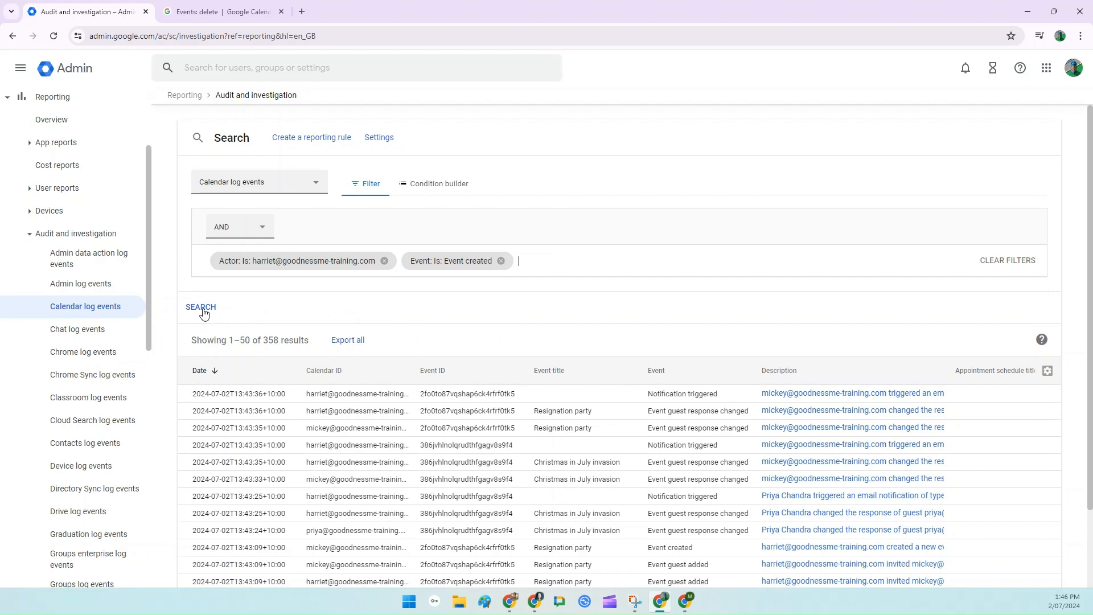
{"action": "left_click", "coordinate": [202, 306]}
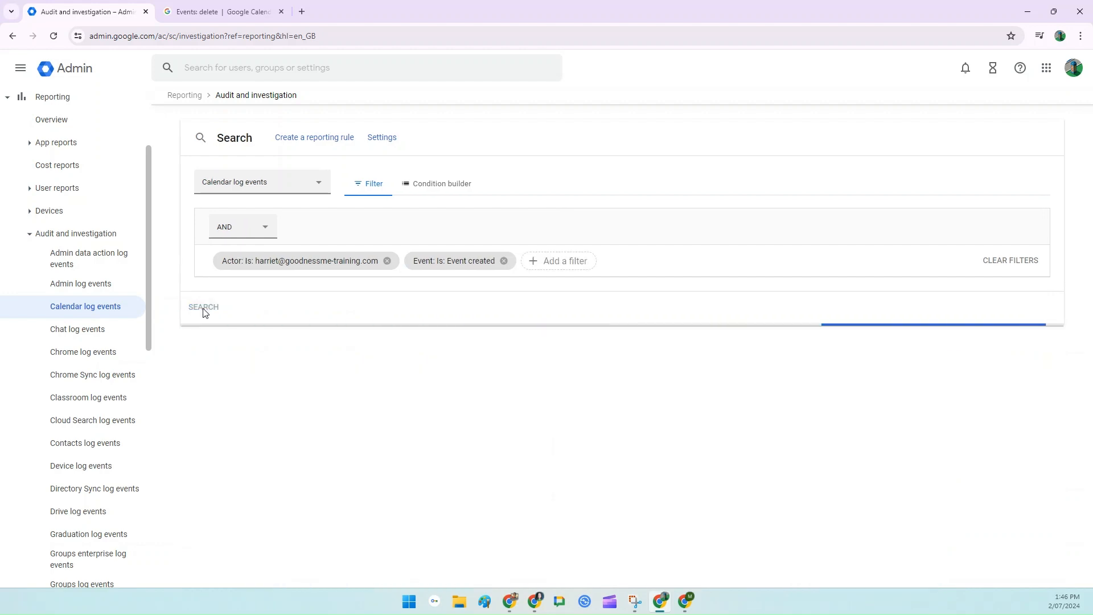
{"action": "left_click", "coordinate": [203, 306]}
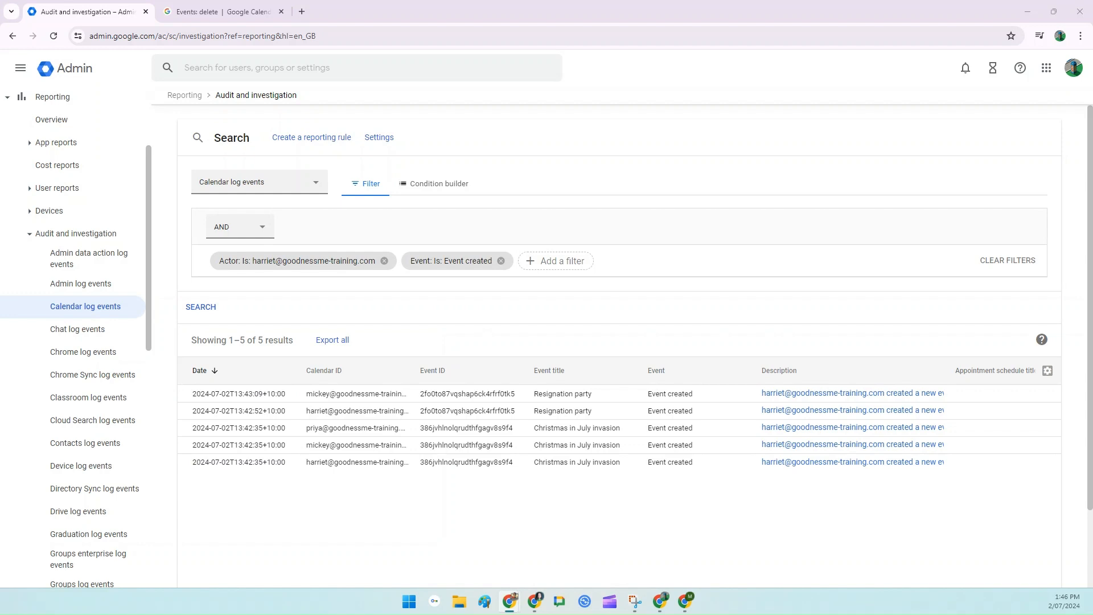
{"action": "mouse_move", "coordinate": [417, 515]}
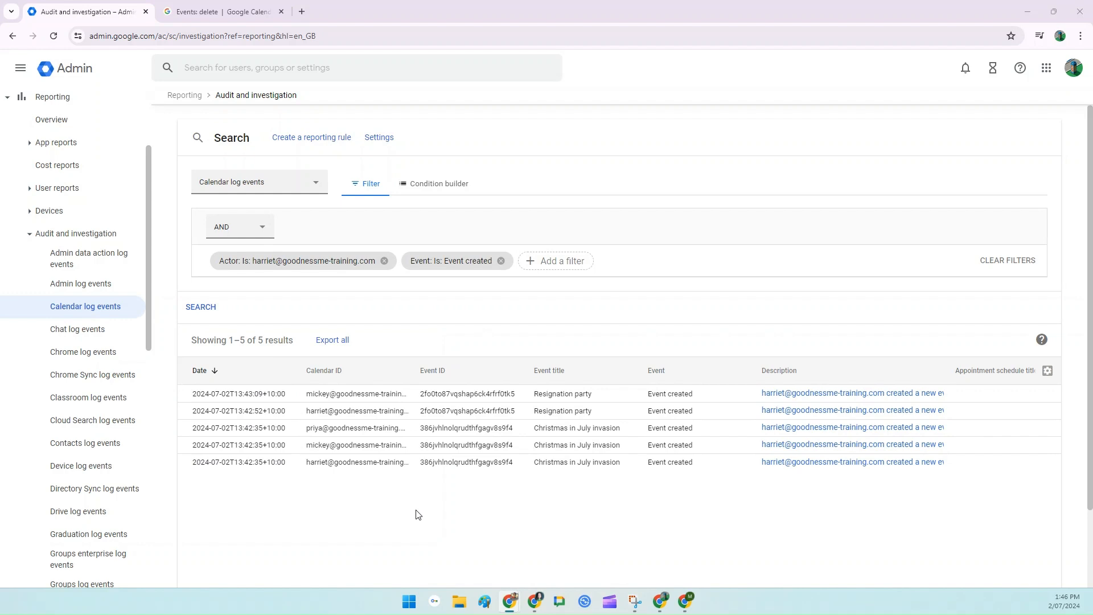
Step: Export all five results as a Google Sheet named 'Harriet' and wait for the export to appear
{"action": "left_click", "coordinate": [331, 340]}
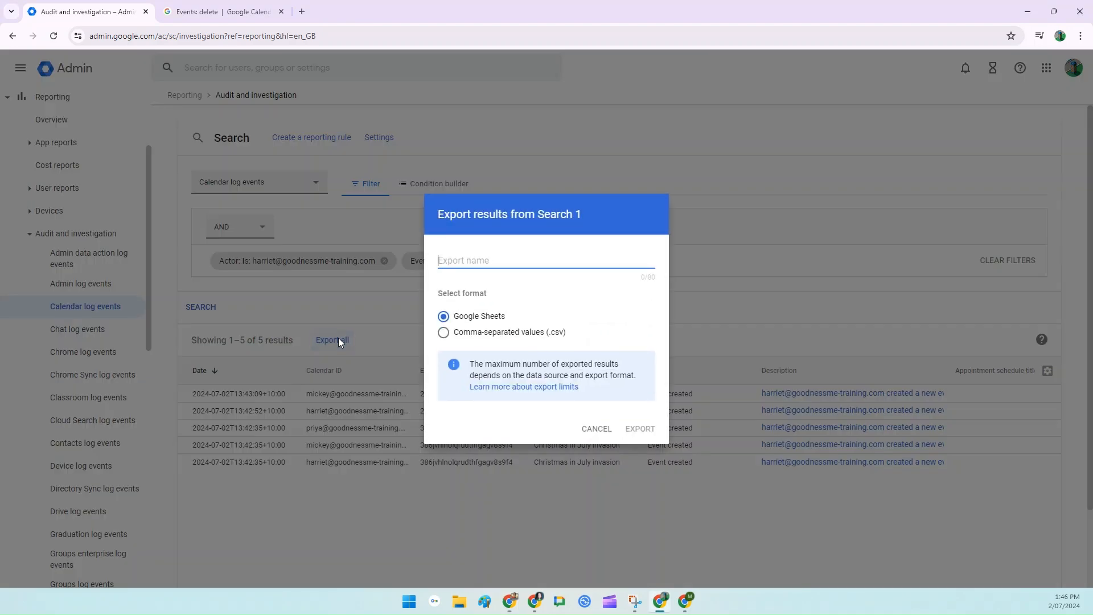
{"action": "type", "text": "Har"}
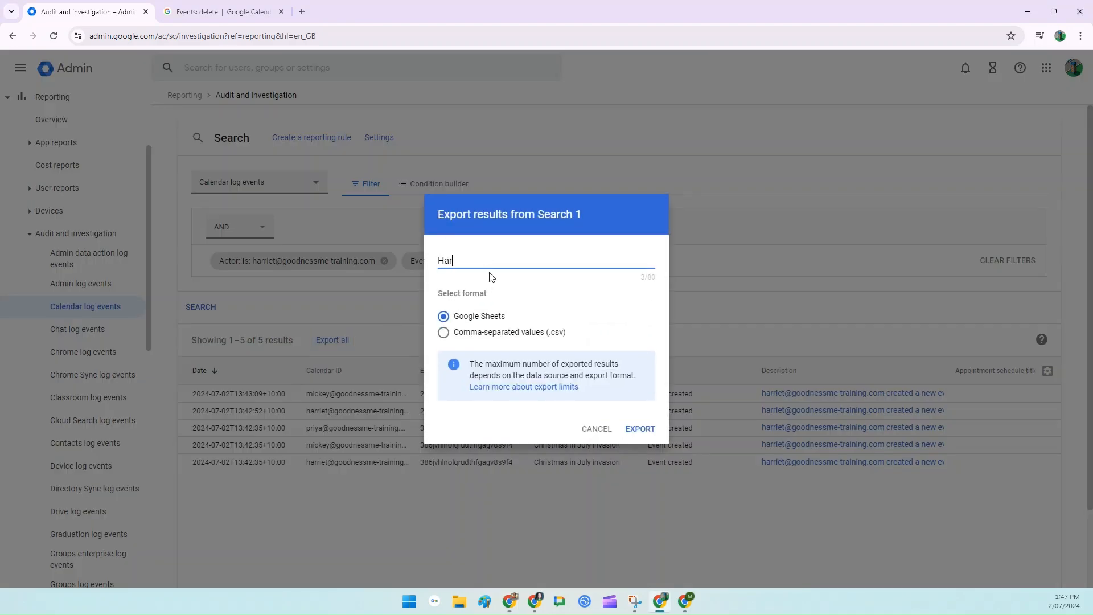
{"action": "type", "text": "riet"}
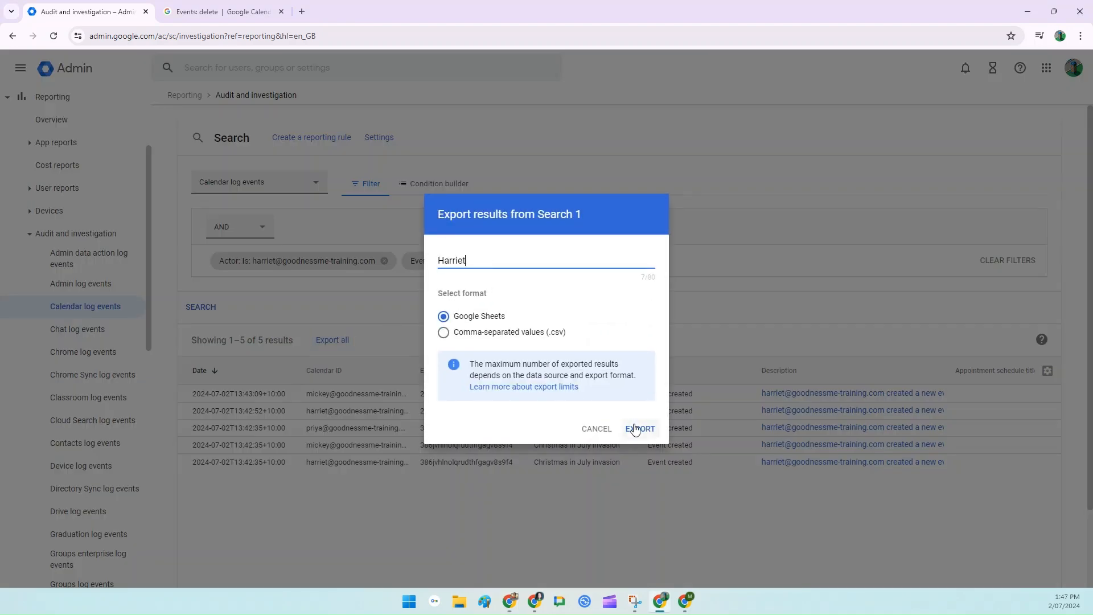
{"action": "left_click", "coordinate": [639, 427]}
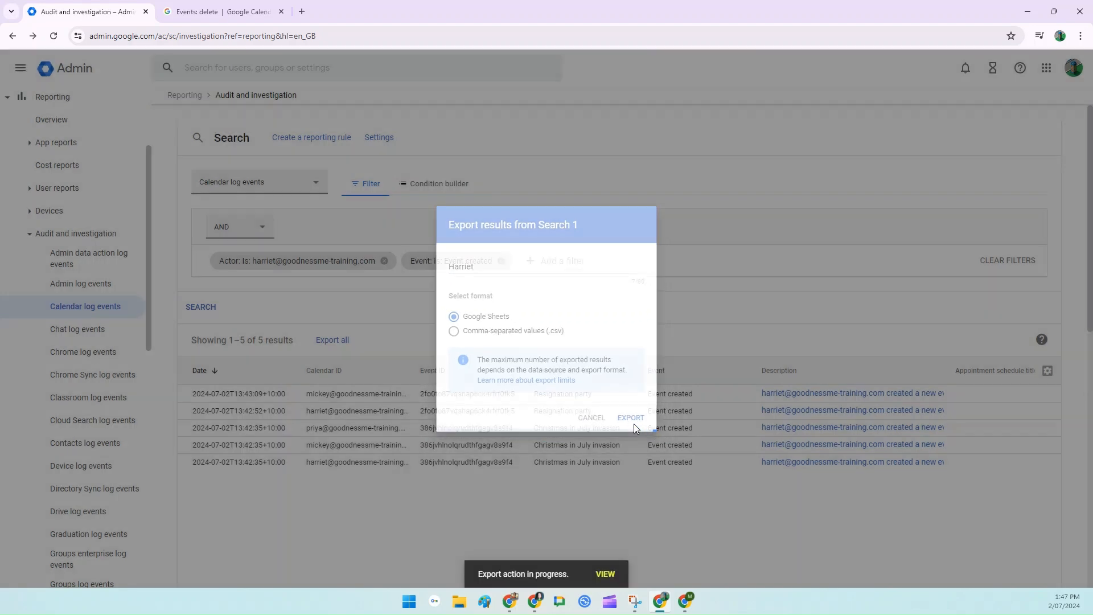
{"action": "left_click", "coordinate": [630, 418]}
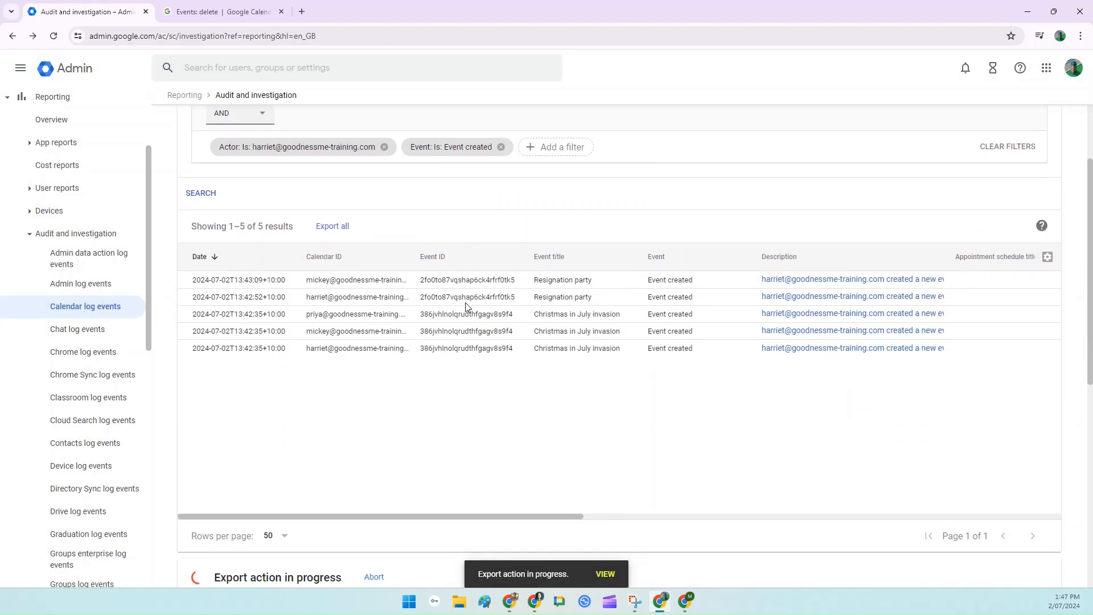
{"action": "scroll", "scroll_direction": "down", "scroll_amount": 3}
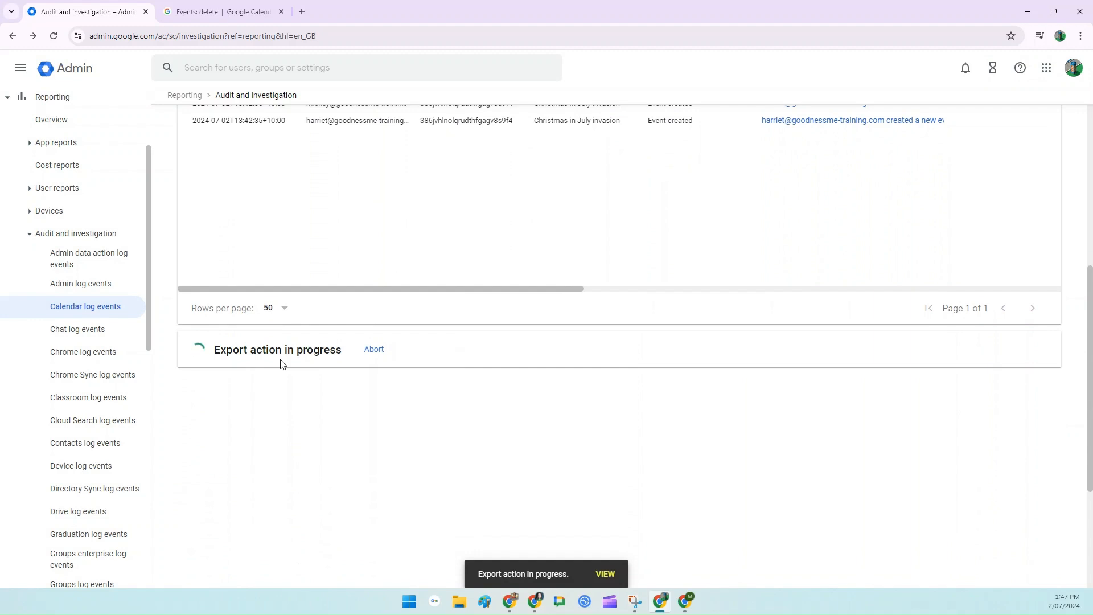
{"action": "mouse_move", "coordinate": [314, 366]}
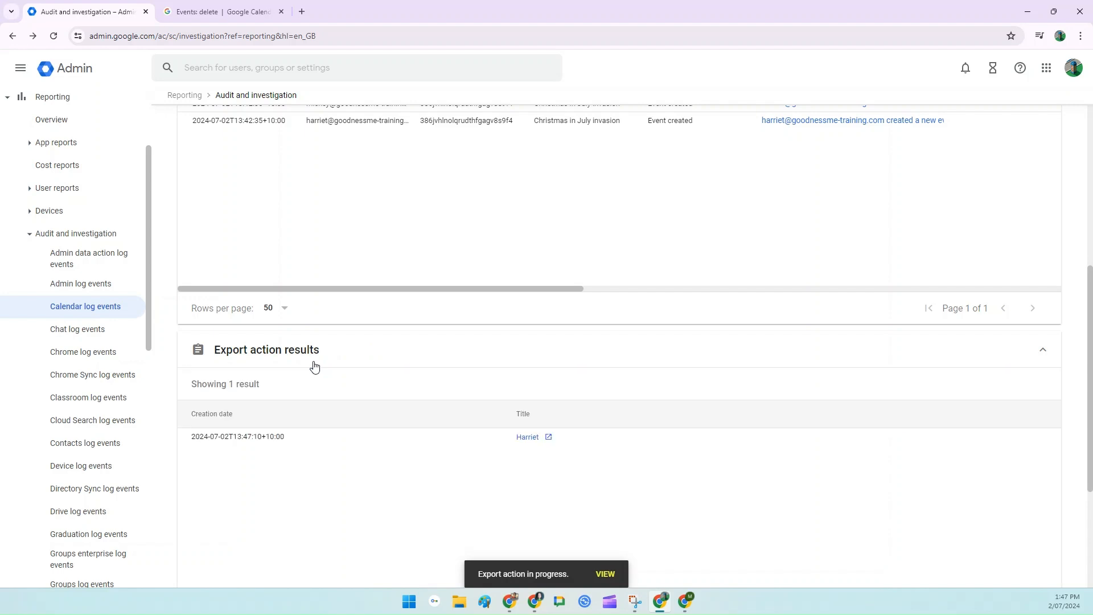
{"action": "mouse_move", "coordinate": [531, 443]}
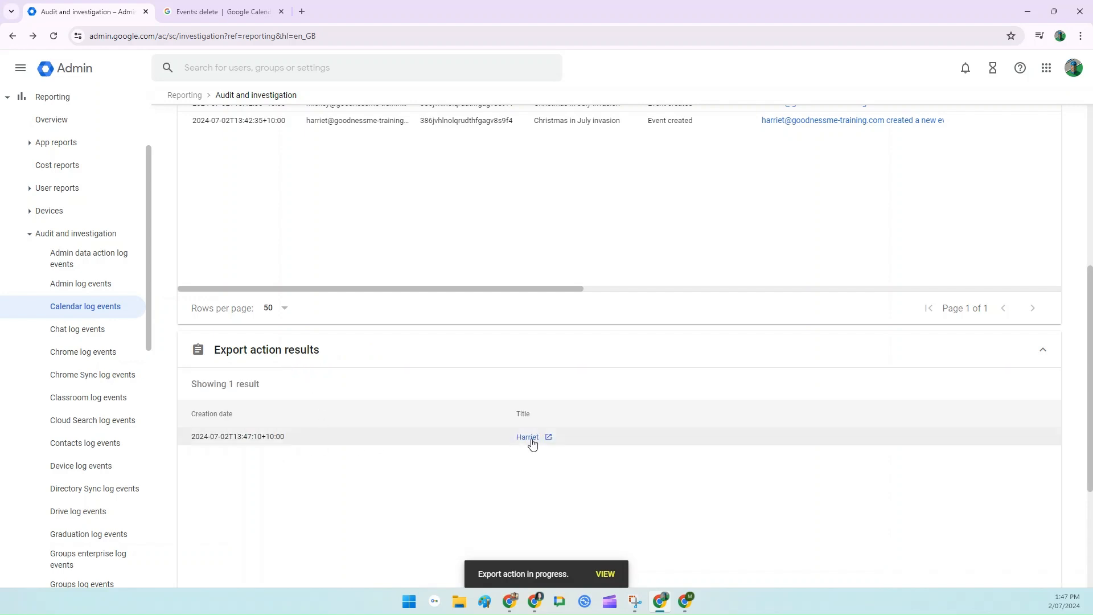
Step: Open the exported log sheet and copy the calendar ID from cell B2 of the first Resignation party row
{"action": "left_click", "coordinate": [527, 436]}
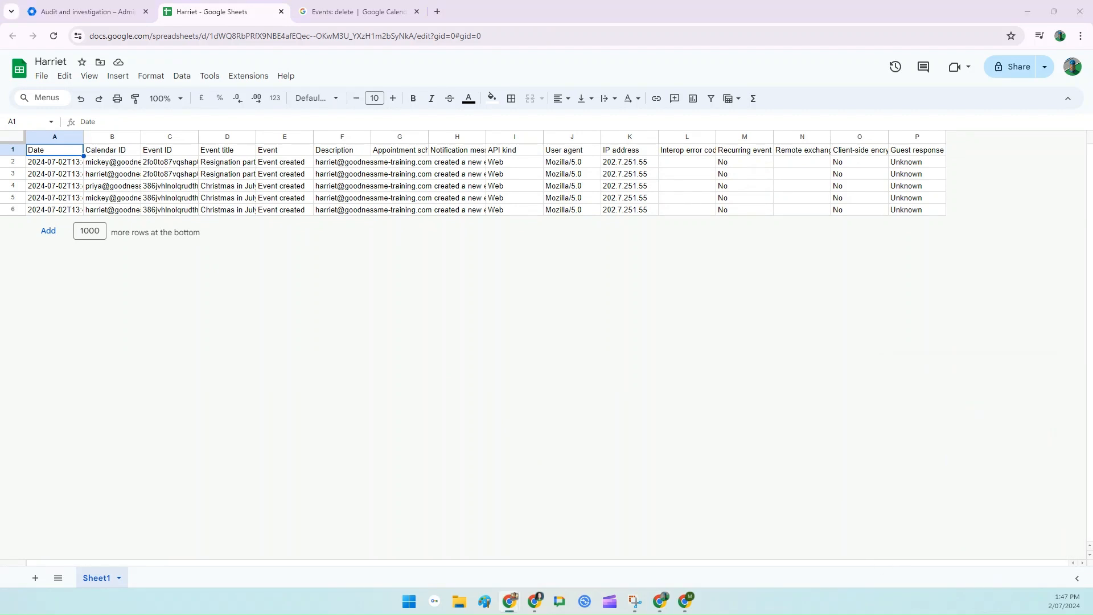
{"action": "mouse_move", "coordinate": [135, 174]}
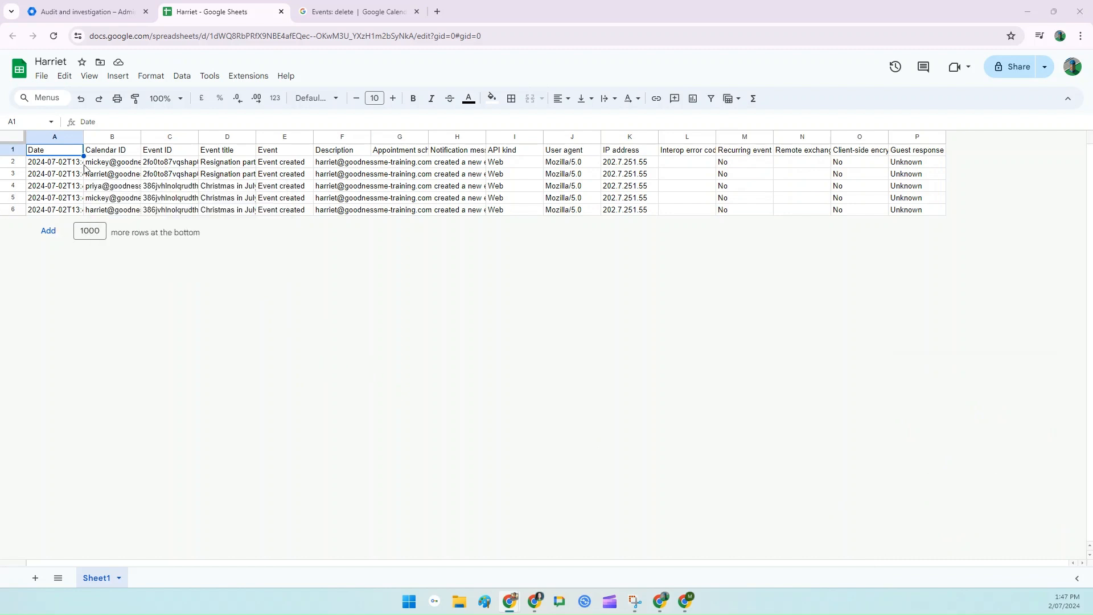
{"action": "left_click", "coordinate": [112, 162]}
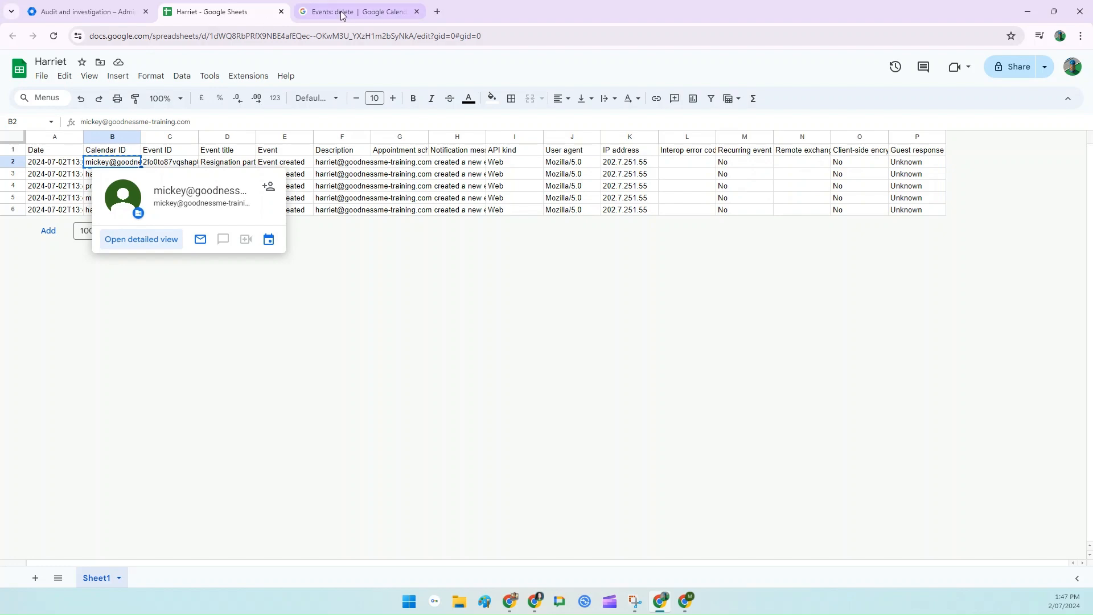
Step: Paste B2 into calendarId and the event ID from C2 into eventId on the Events: delete form
{"action": "left_click", "coordinate": [355, 12]}
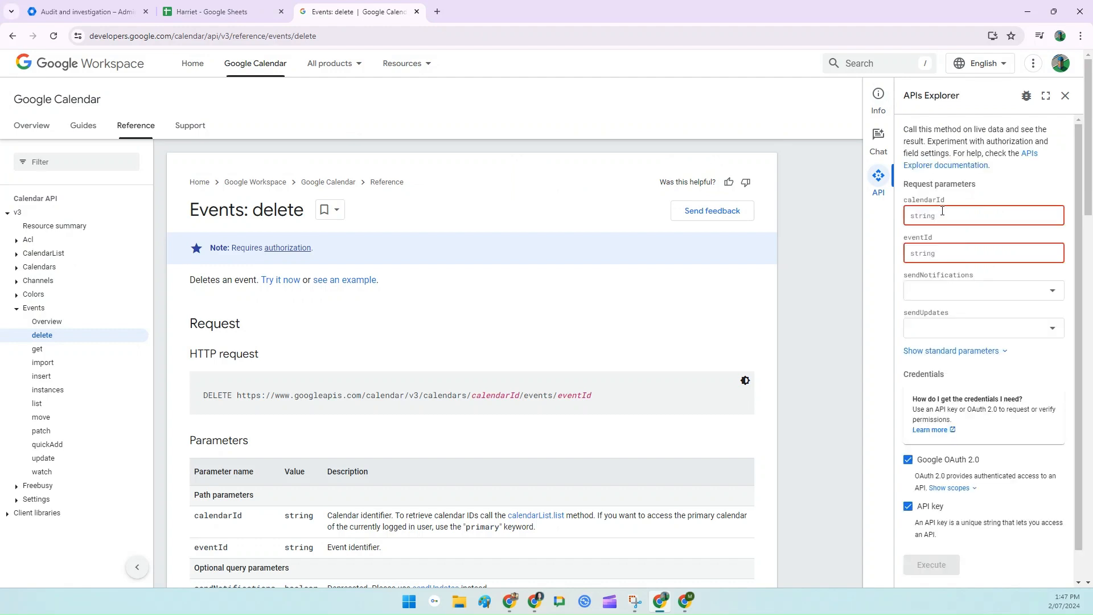
{"action": "left_click", "coordinate": [982, 215]}
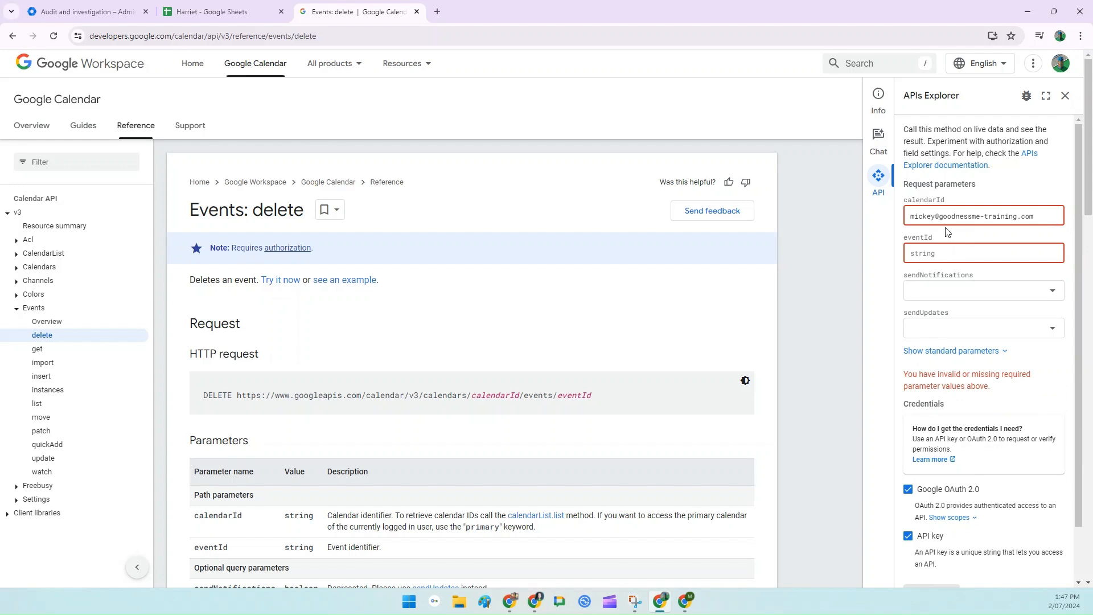
{"action": "left_click", "coordinate": [223, 12]}
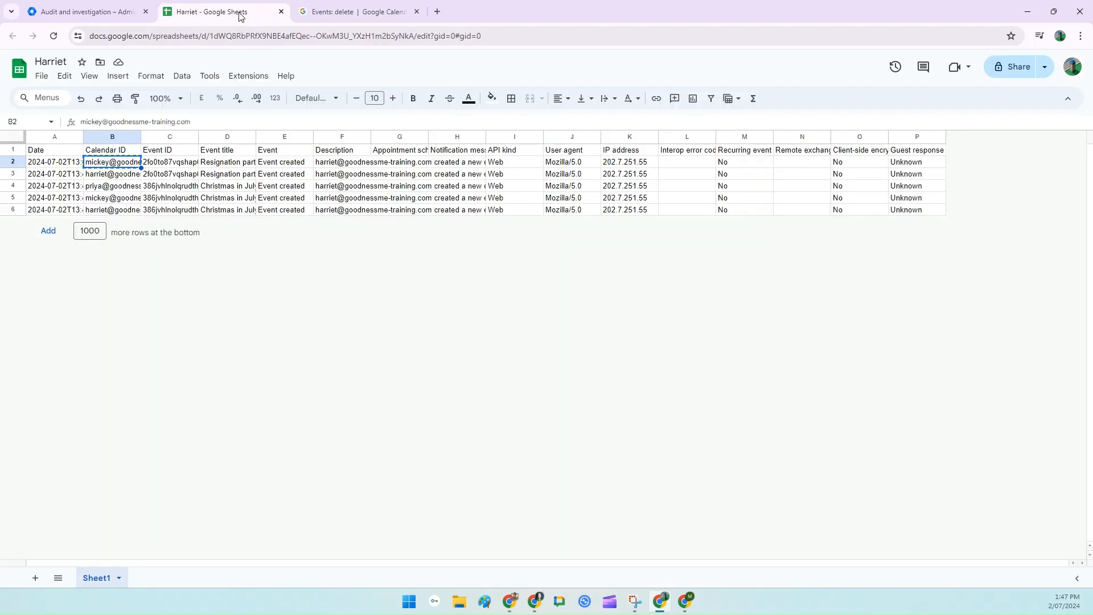
{"action": "left_click", "coordinate": [168, 161]}
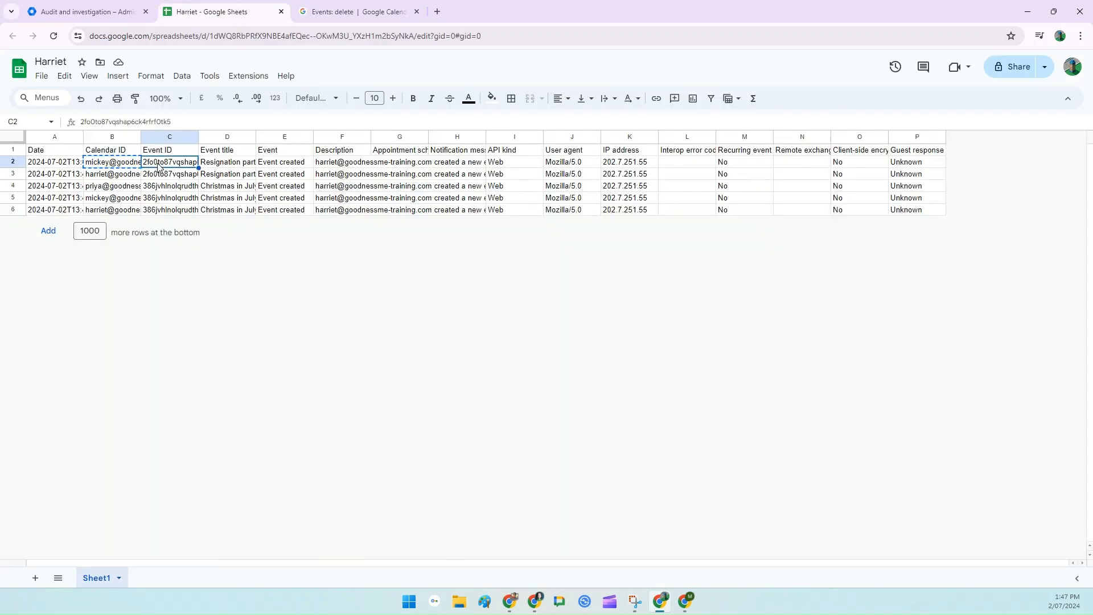
{"action": "left_click", "coordinate": [358, 12]}
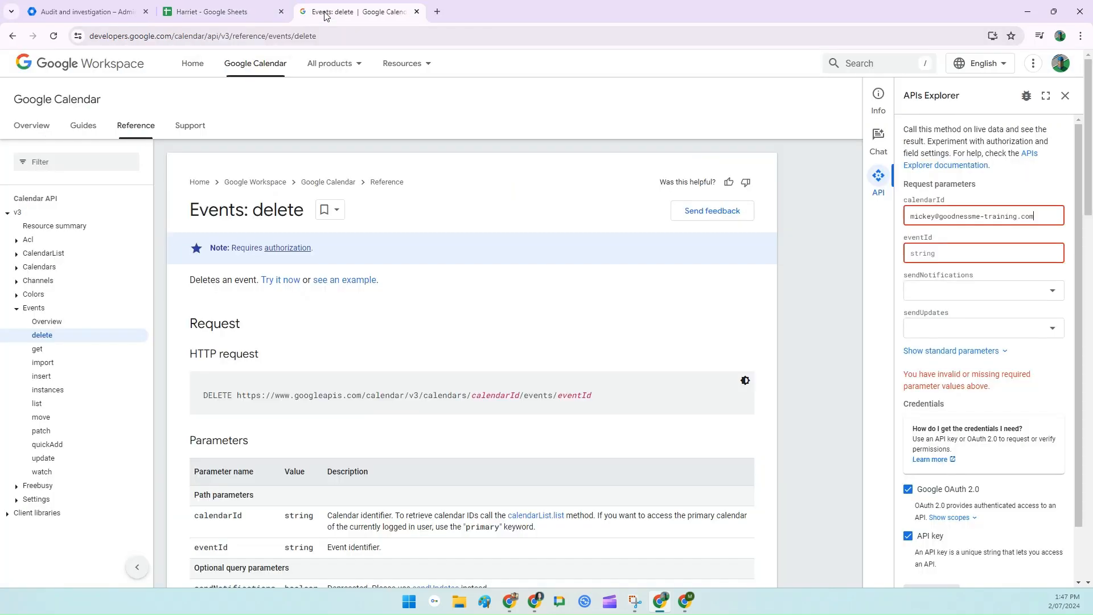
{"action": "left_click", "coordinate": [982, 253]}
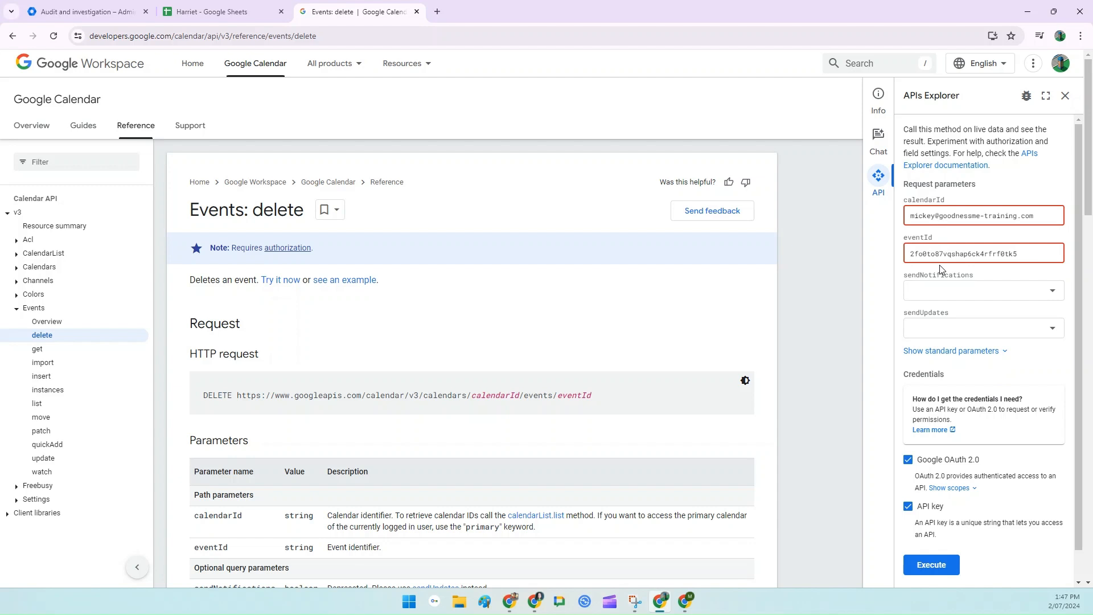
{"action": "scroll", "scroll_direction": "down", "scroll_amount": 3}
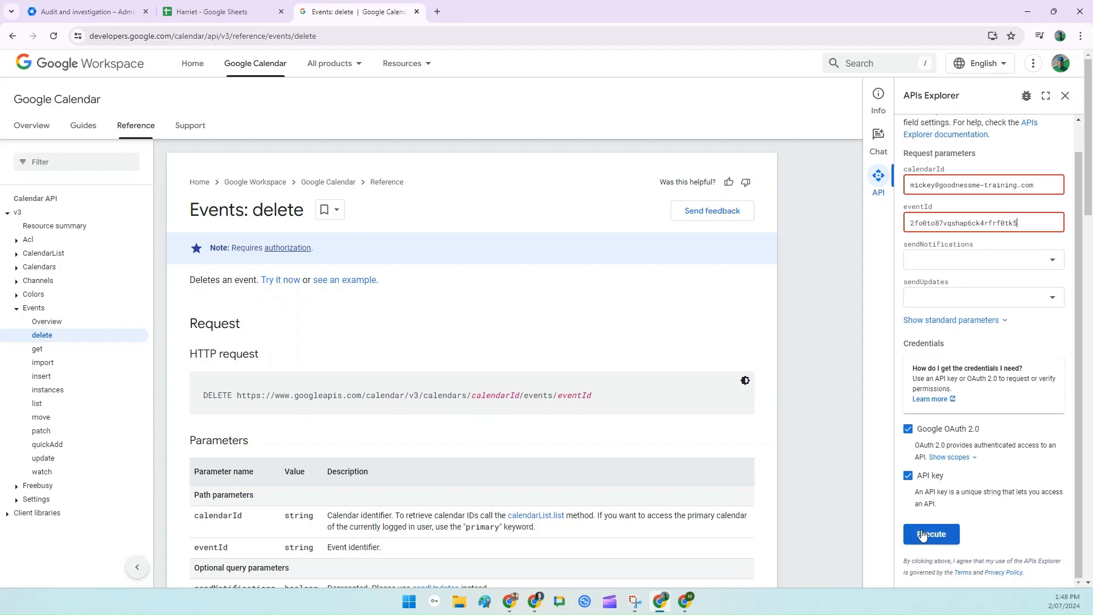
Step: Execute the delete, authorise the admin account with calendar access, and rerun for a 204 response
{"action": "left_click", "coordinate": [930, 533]}
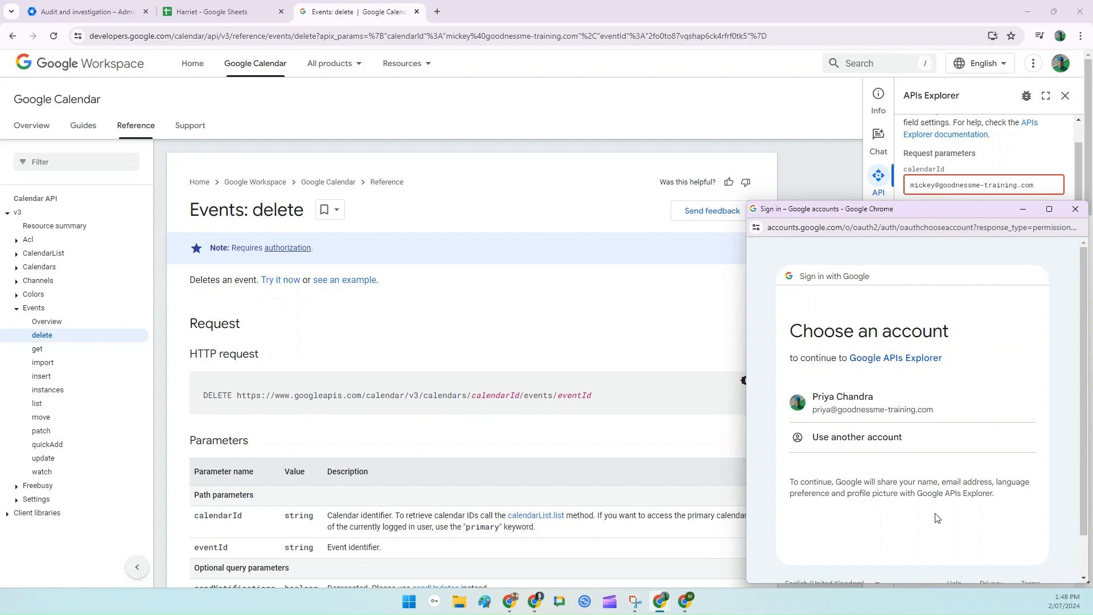
{"action": "mouse_move", "coordinate": [882, 390]}
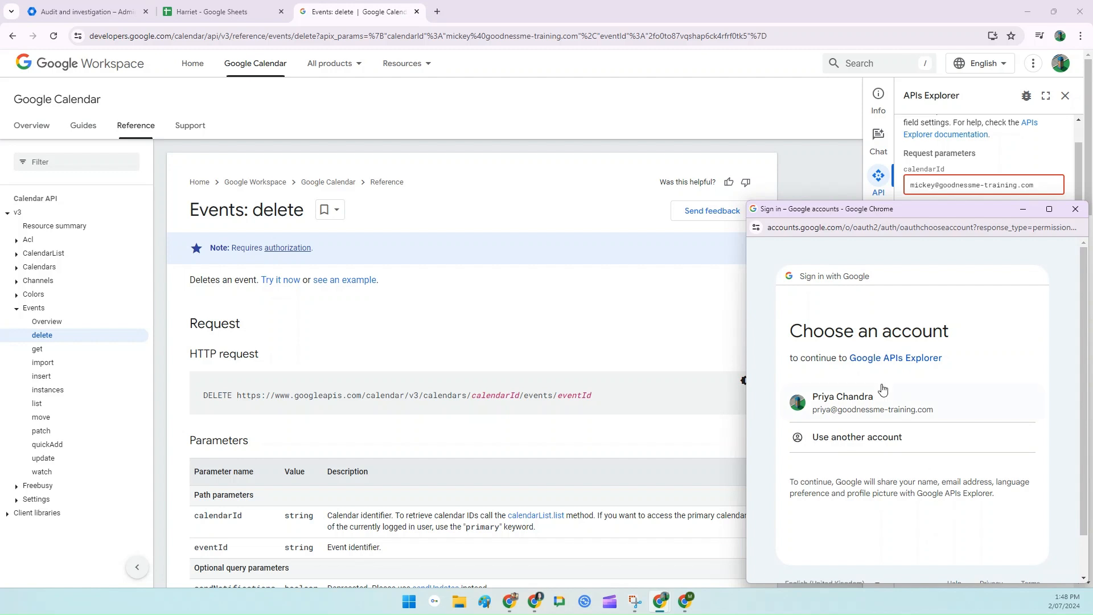
{"action": "left_click", "coordinate": [841, 402]}
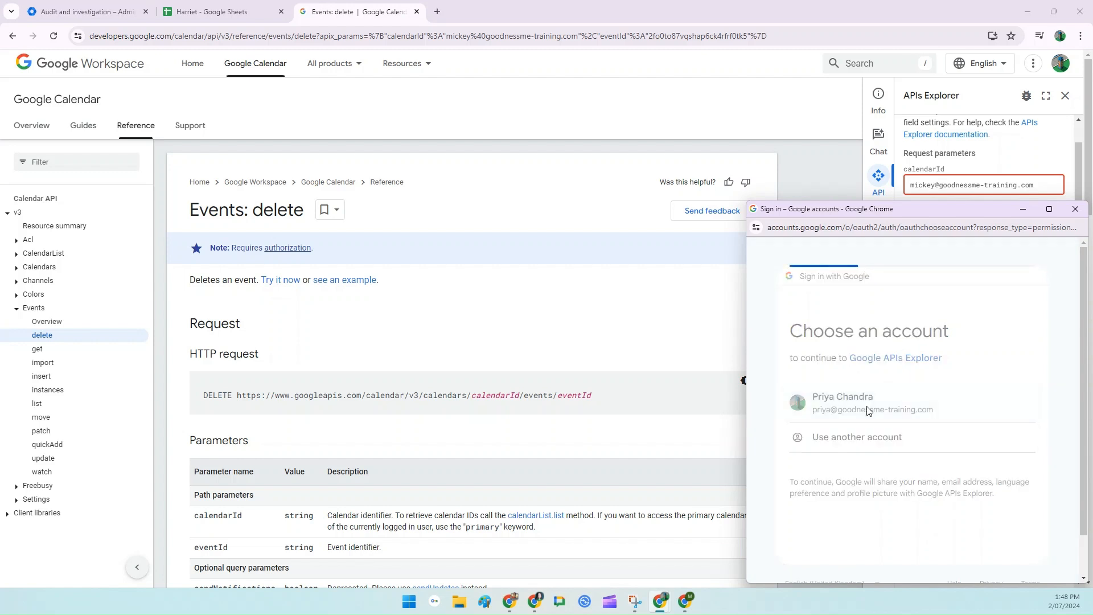
{"action": "left_click", "coordinate": [866, 408]}
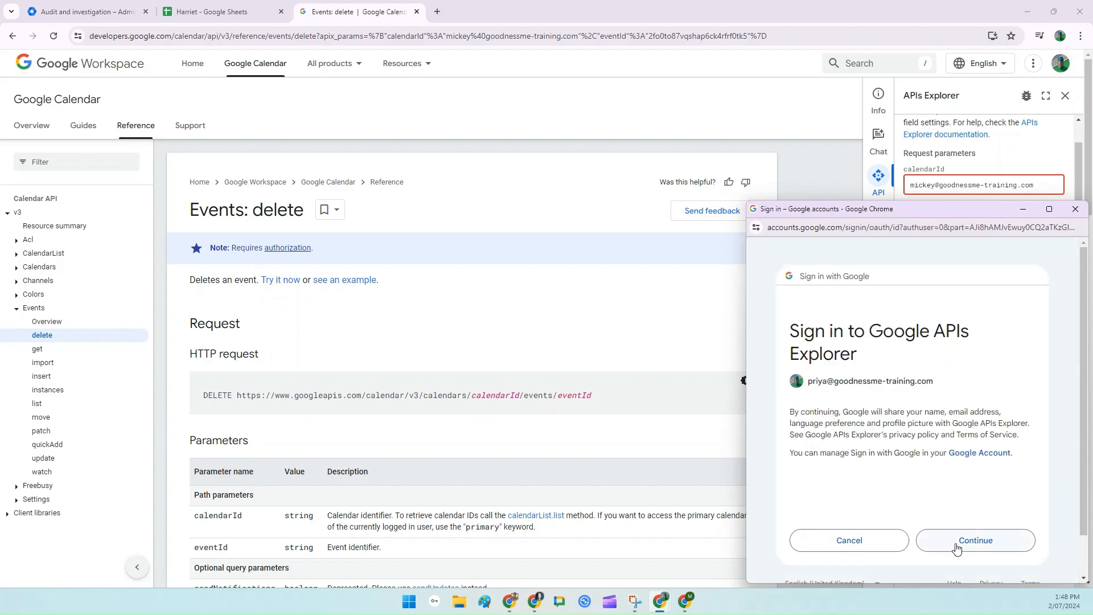
{"action": "left_click", "coordinate": [975, 539]}
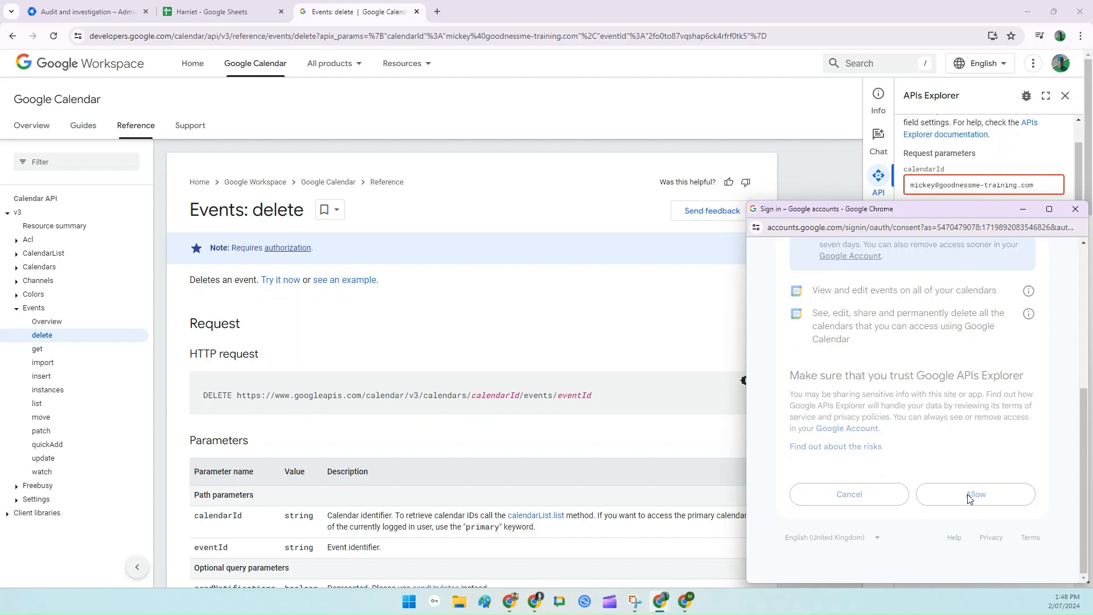
{"action": "left_click", "coordinate": [974, 496]}
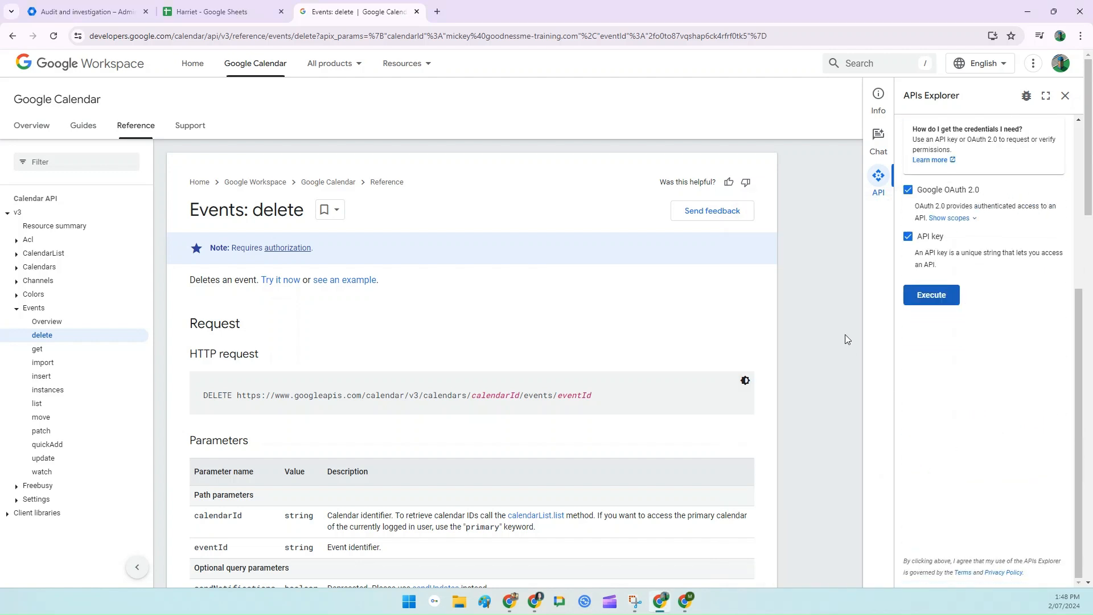
{"action": "left_click", "coordinate": [930, 294]}
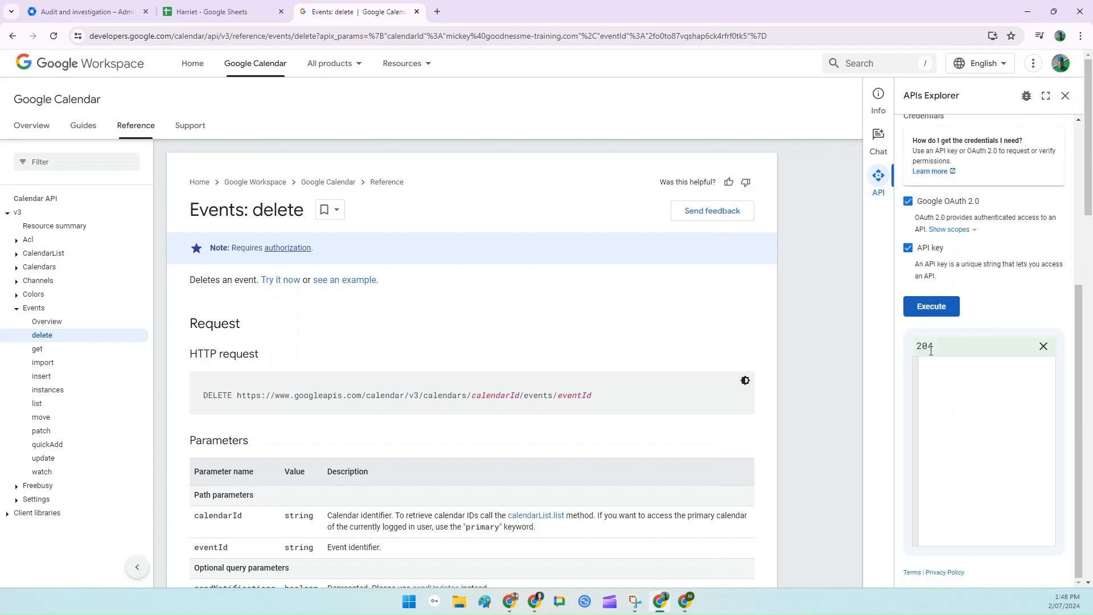
{"action": "mouse_move", "coordinate": [924, 355]}
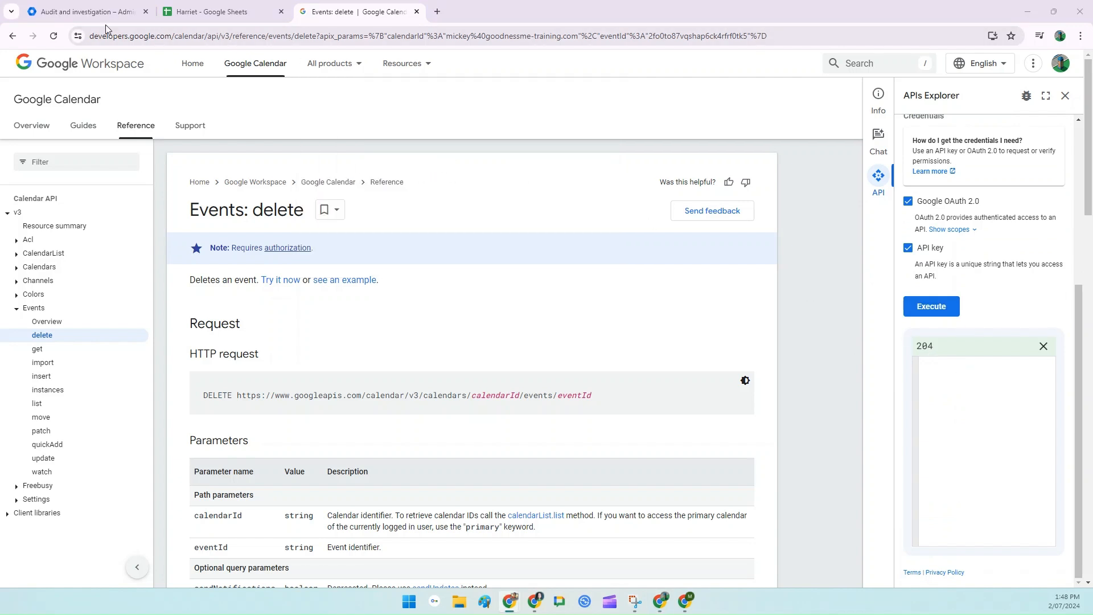
Step: Back in the Calendar audit log, add and apply an Event Is Event deleted filter
{"action": "left_click", "coordinate": [83, 12]}
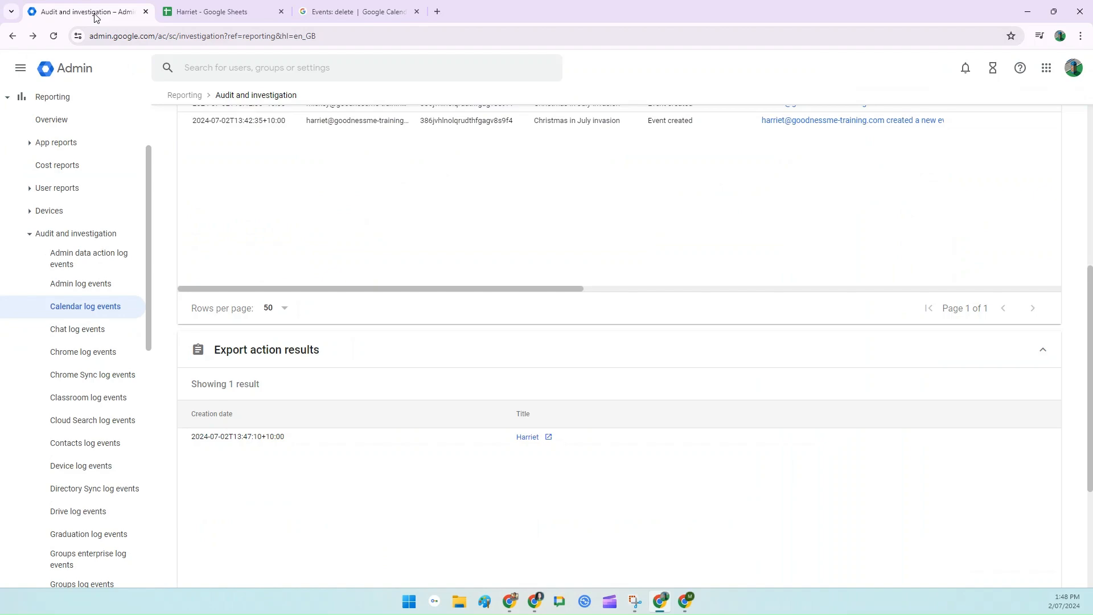
{"action": "scroll", "scroll_direction": "up", "scroll_amount": 3}
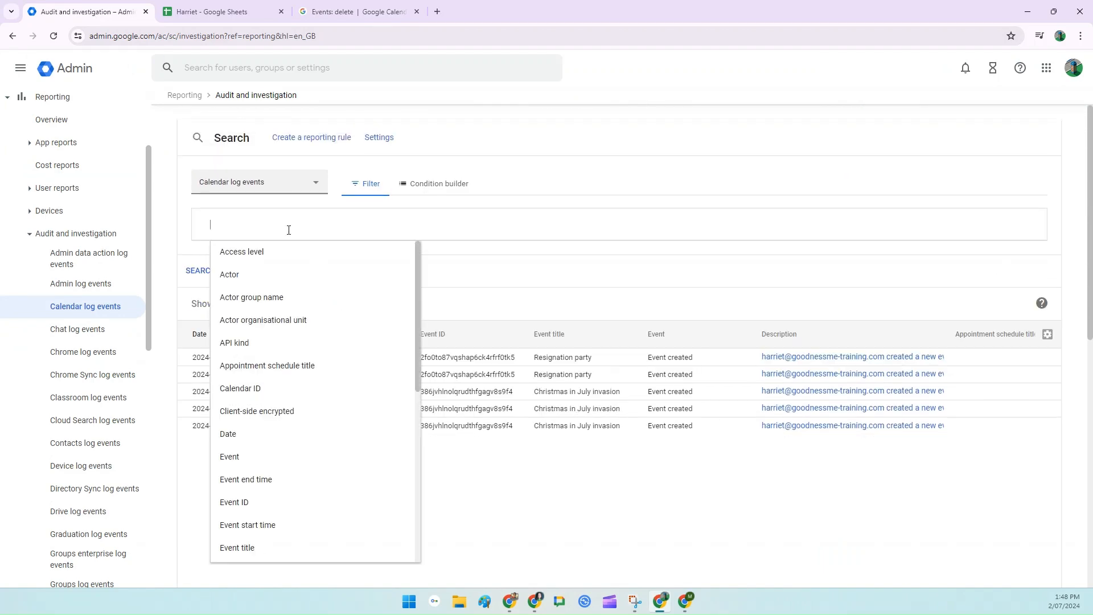
{"action": "left_click", "coordinate": [229, 456]}
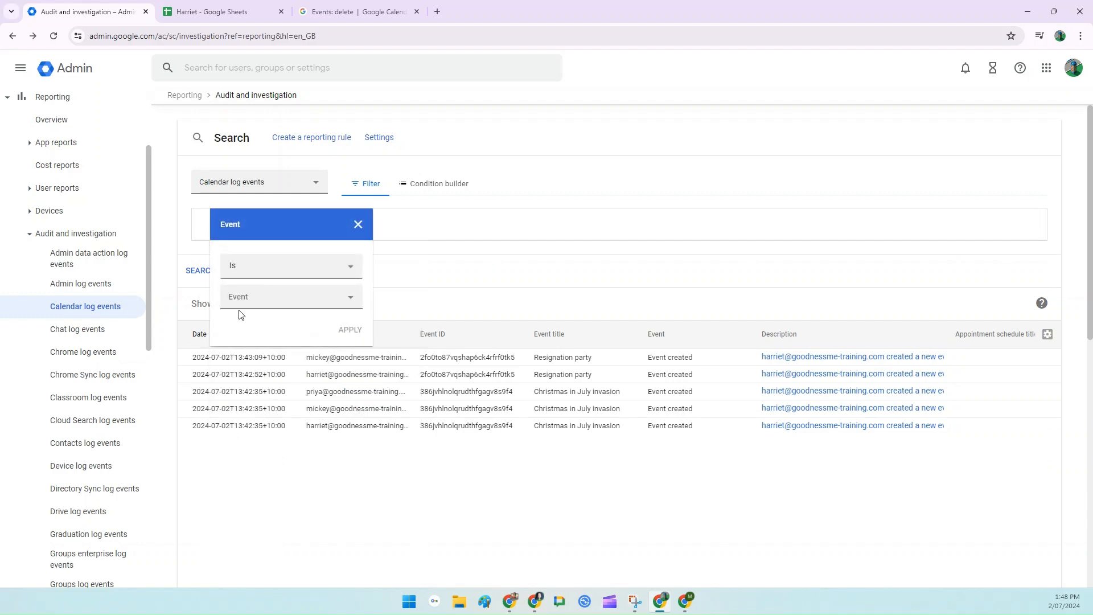
{"action": "mouse_move", "coordinate": [269, 300]}
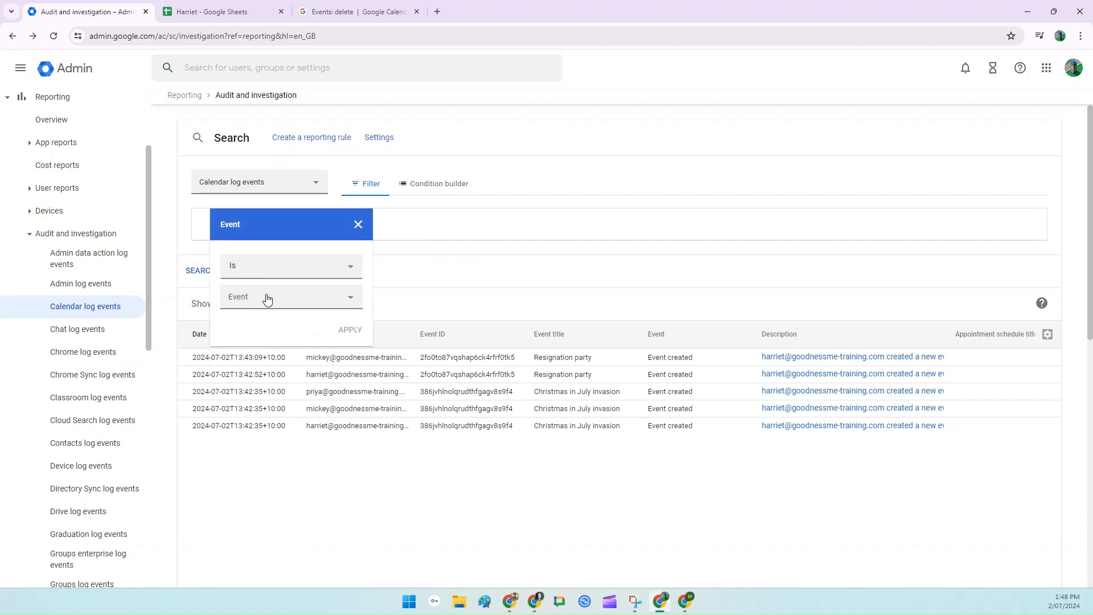
{"action": "left_click", "coordinate": [290, 296]}
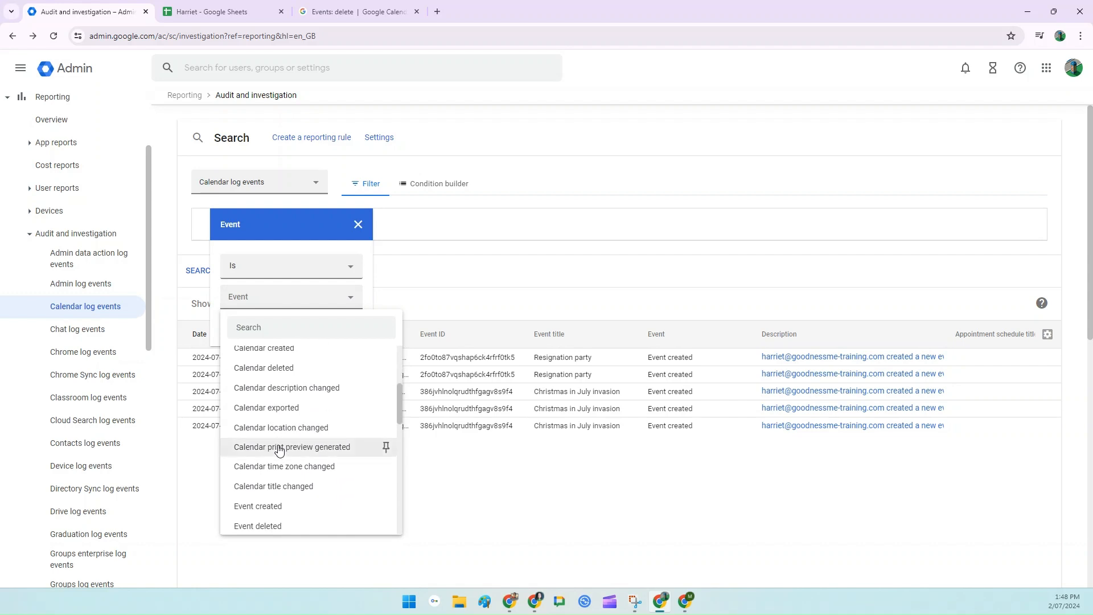
{"action": "left_click", "coordinate": [258, 526]}
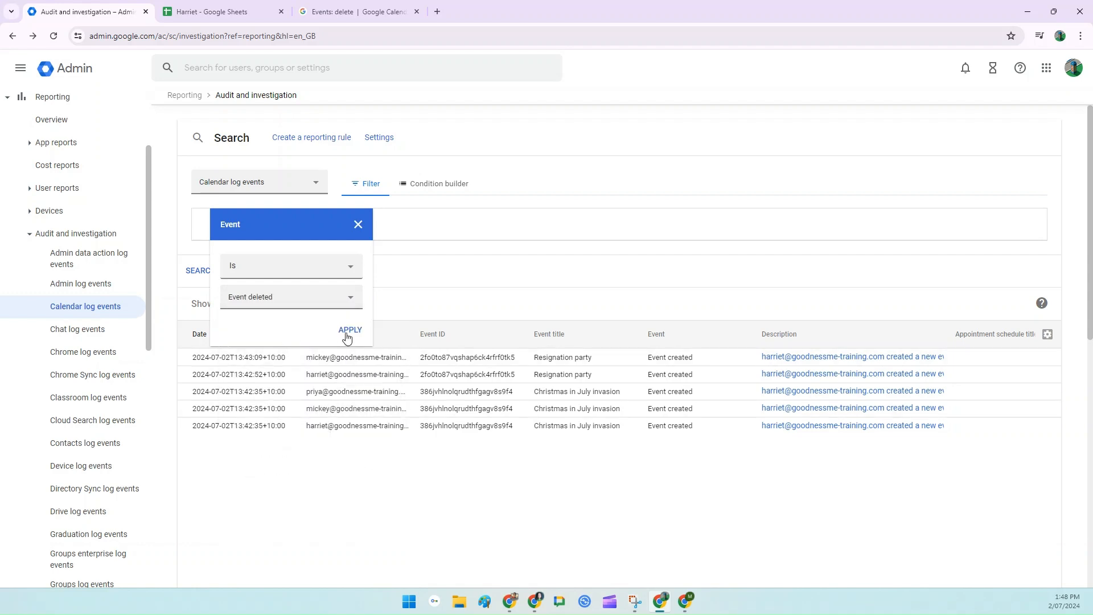
{"action": "left_click", "coordinate": [349, 329]}
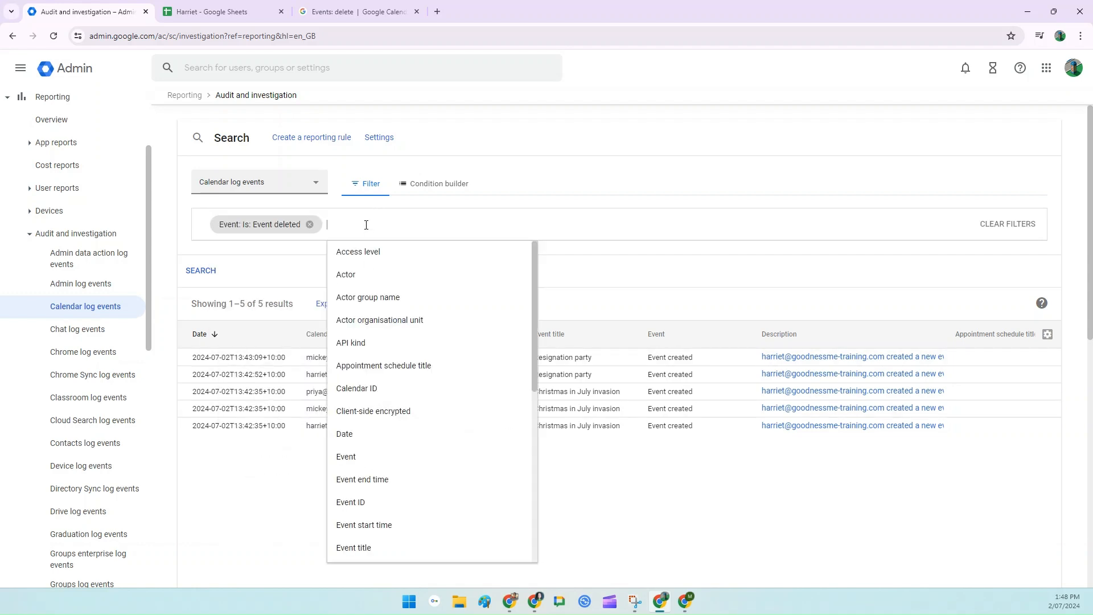
Step: Add an Event ID Is 2fo0to87vqshap6ck4rfrf0tk5 filter and search, showing Resignation party as Event deleted
{"action": "left_click", "coordinate": [350, 502]}
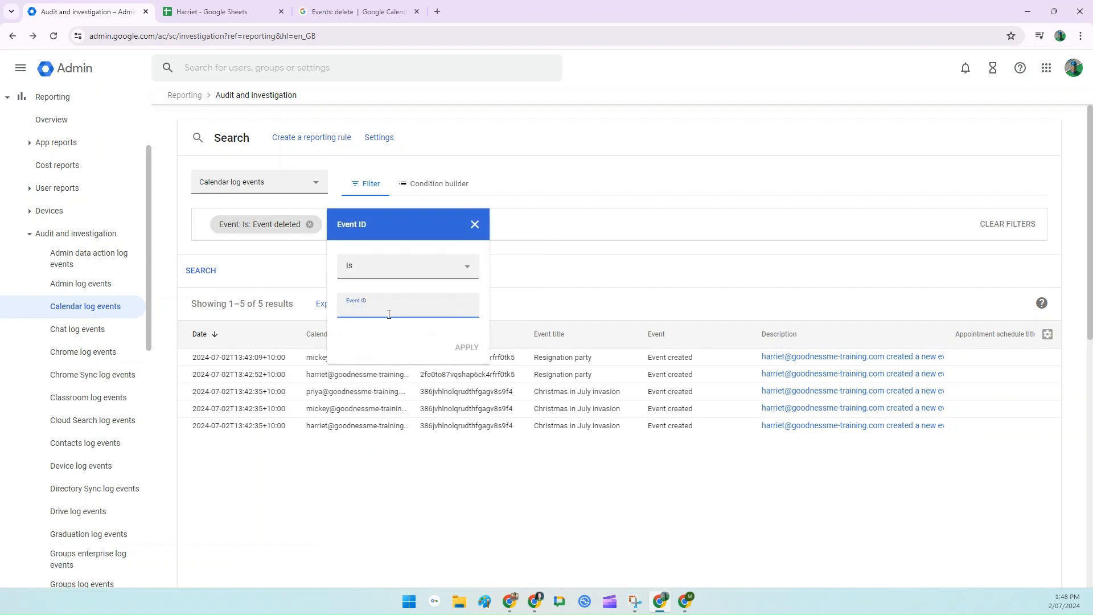
{"action": "type", "text": "2fo0to87vqshap6ck4rfrf0tk5"}
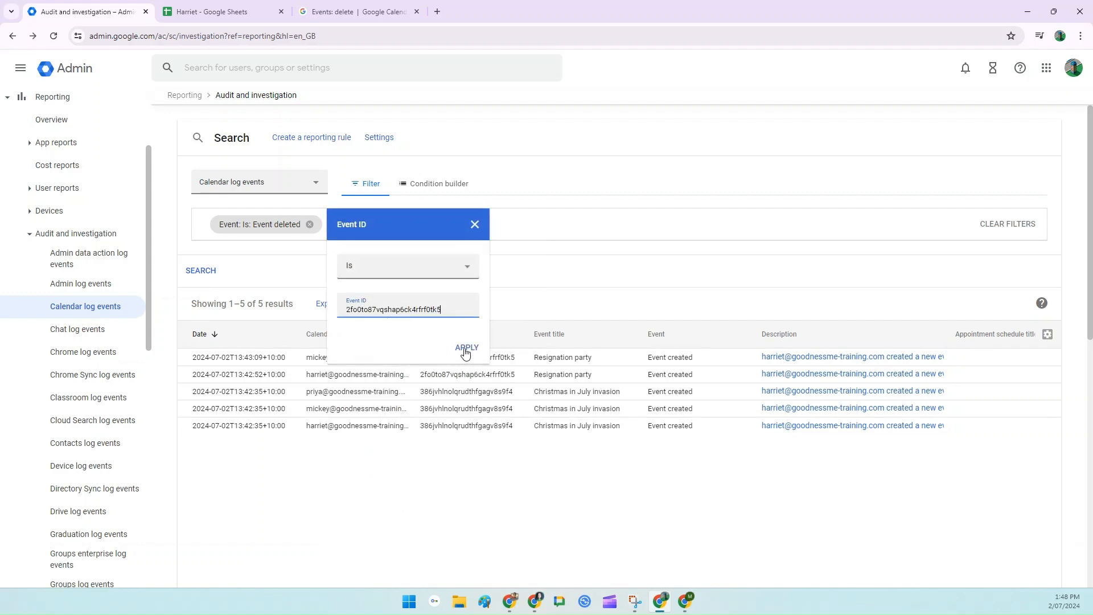
{"action": "left_click", "coordinate": [465, 347]}
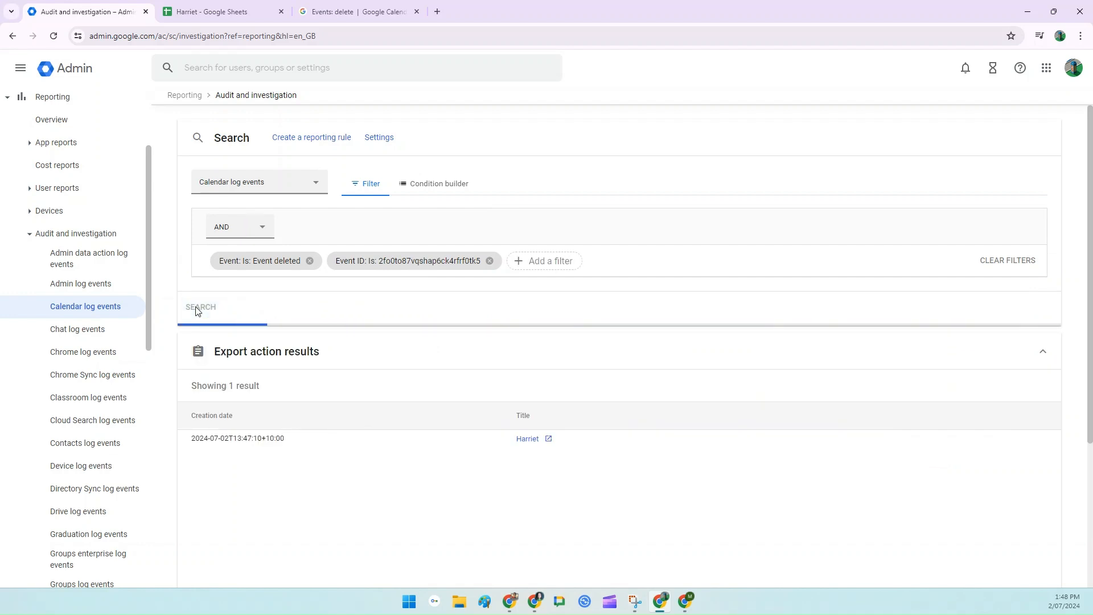
{"action": "left_click", "coordinate": [201, 306]}
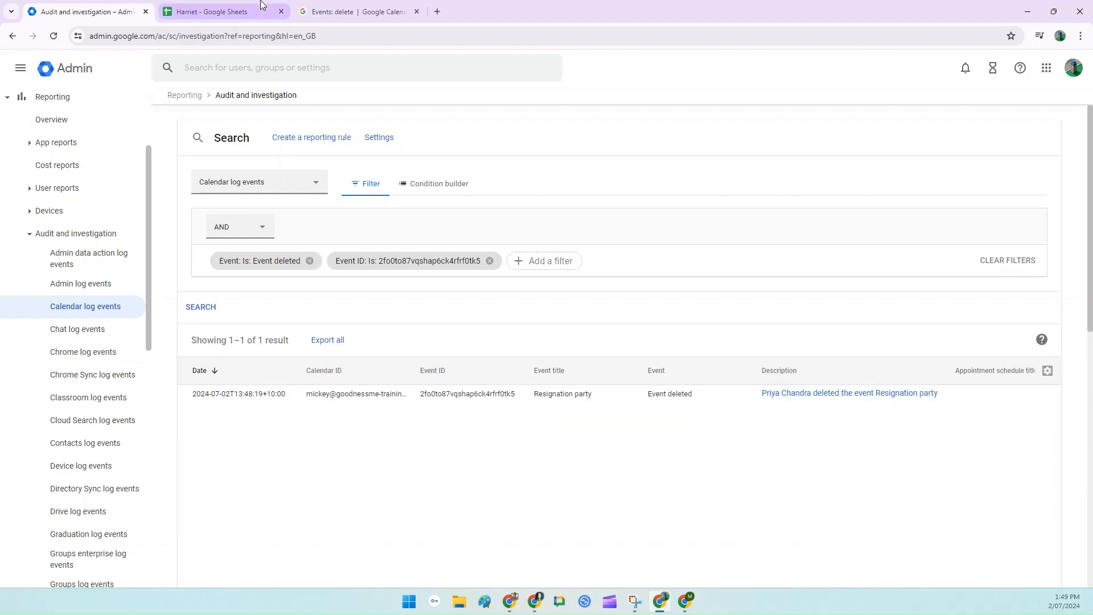
Step: Return to the exported calendar log spreadsheet showing the five event-creation rows
{"action": "left_click", "coordinate": [212, 11]}
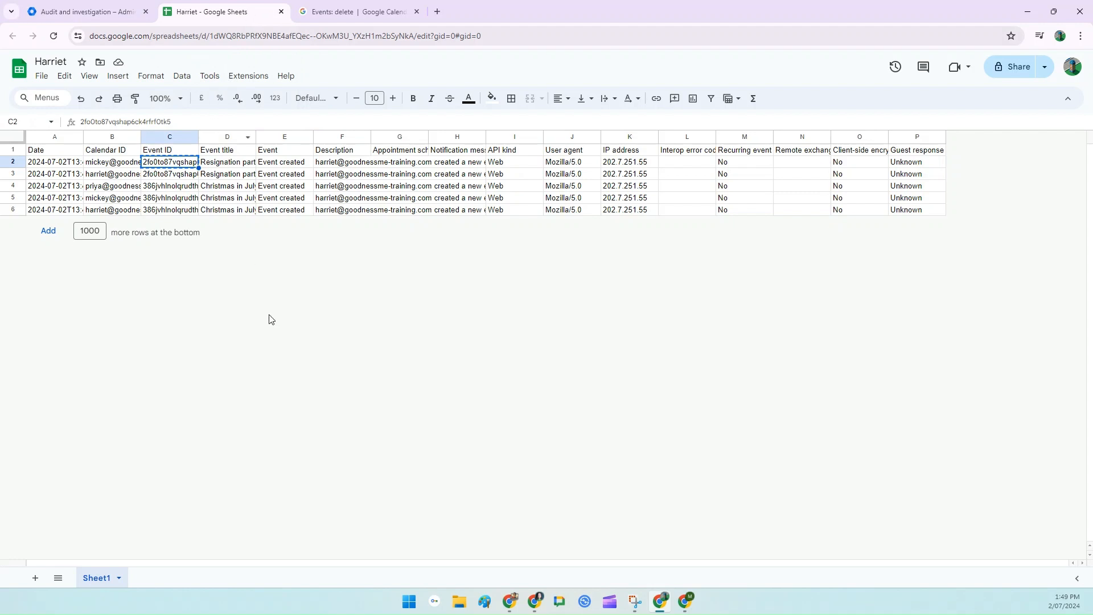
{"action": "mouse_move", "coordinate": [362, 318]}
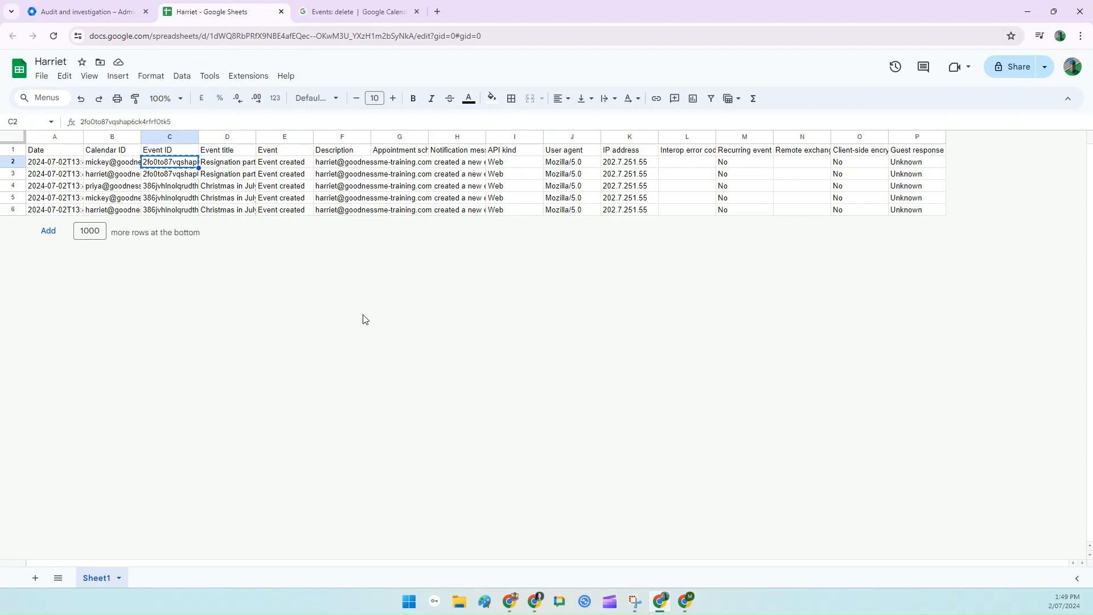
{"action": "mouse_move", "coordinate": [229, 209]}
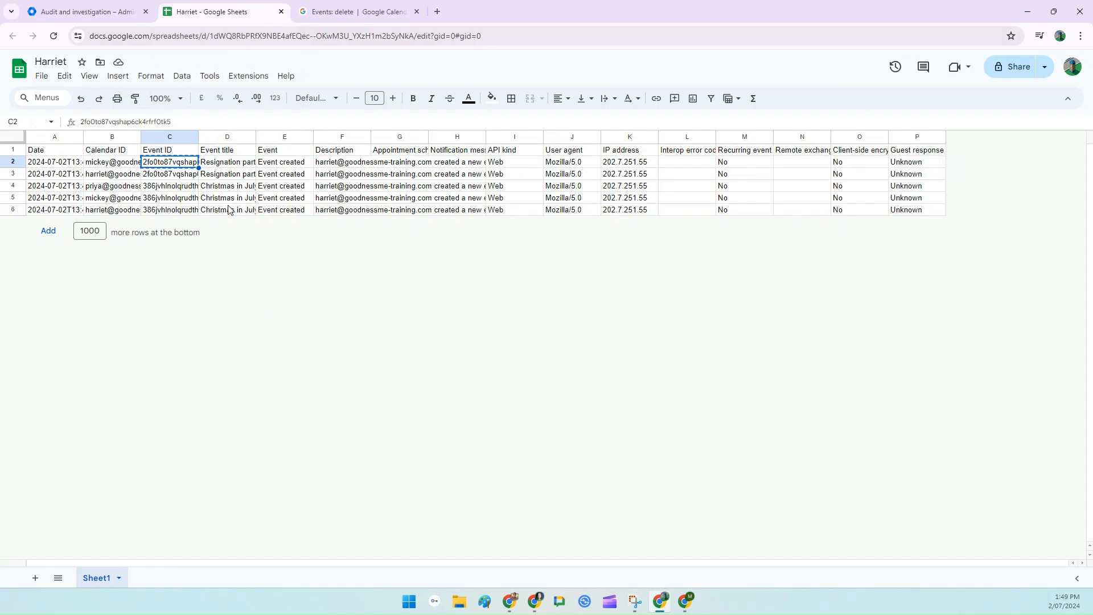
{"action": "mouse_move", "coordinate": [349, 300]}
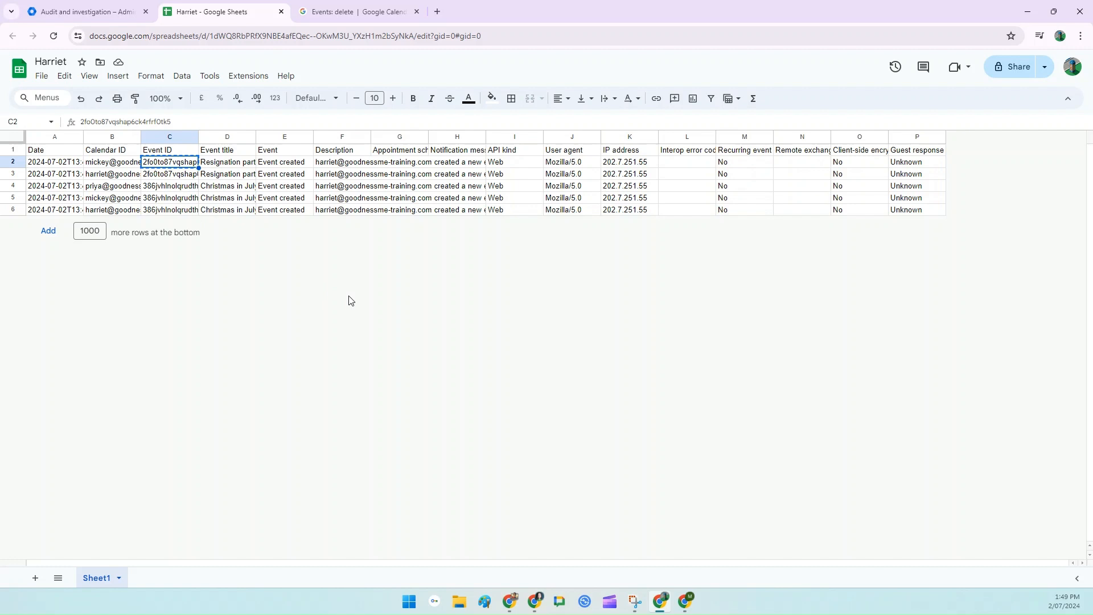
{"action": "mouse_move", "coordinate": [283, 239]}
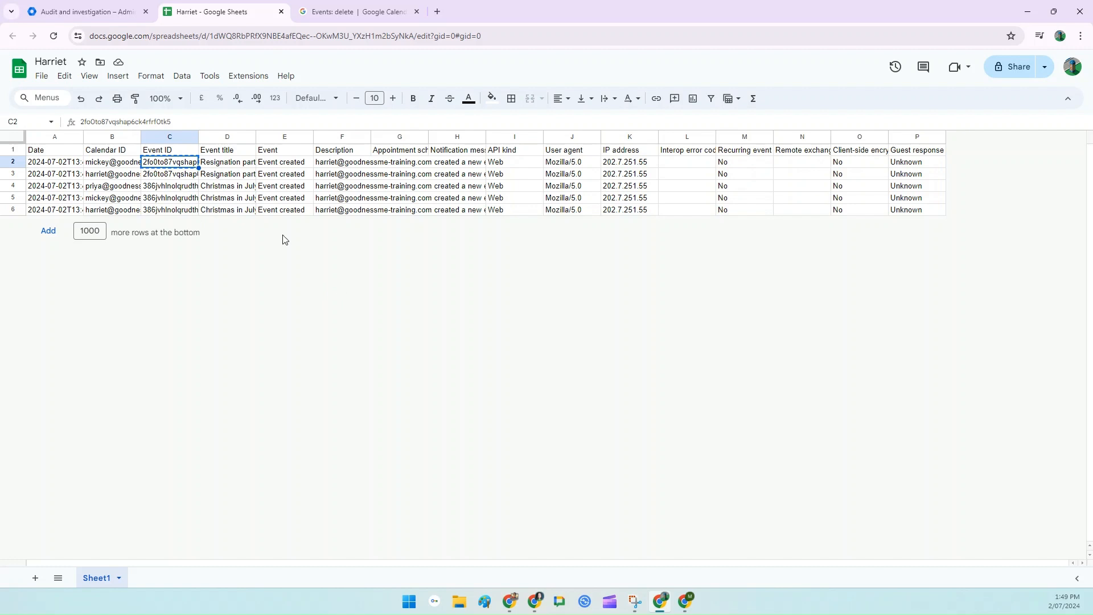
{"action": "mouse_move", "coordinate": [280, 231]}
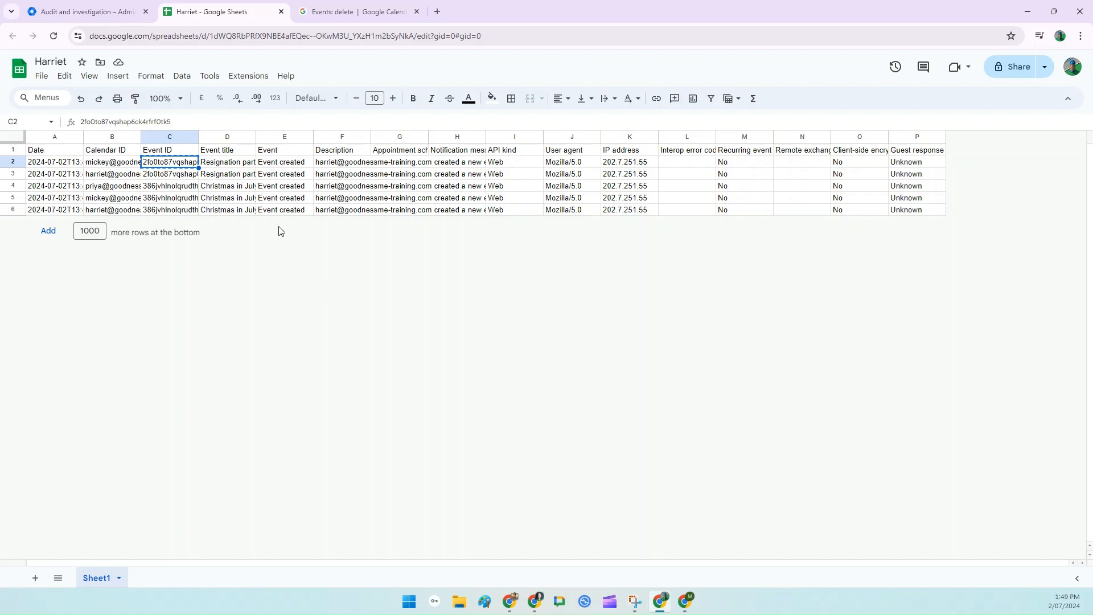
{"action": "mouse_move", "coordinate": [83, 12]}
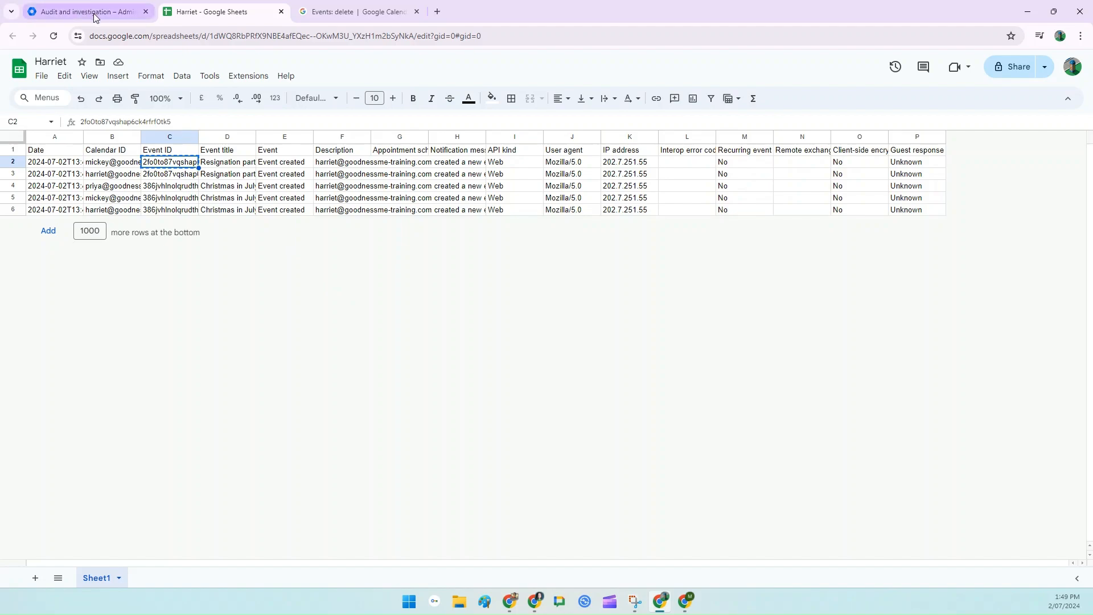